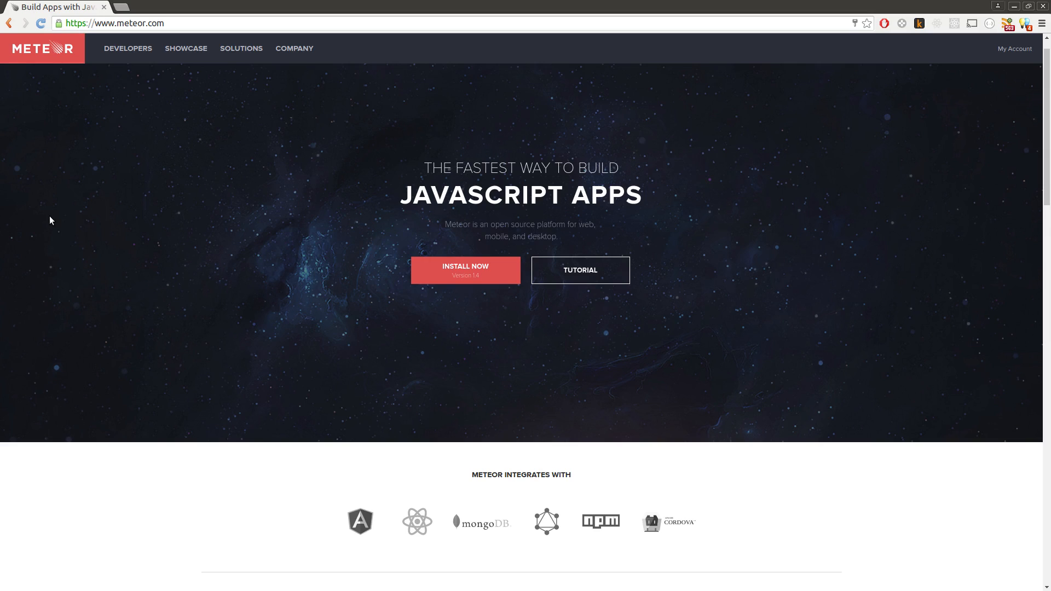
- Browse the Meteor homepage, open Tutorials, and start the React version of the to-do tutorial
scroll(down, 3)
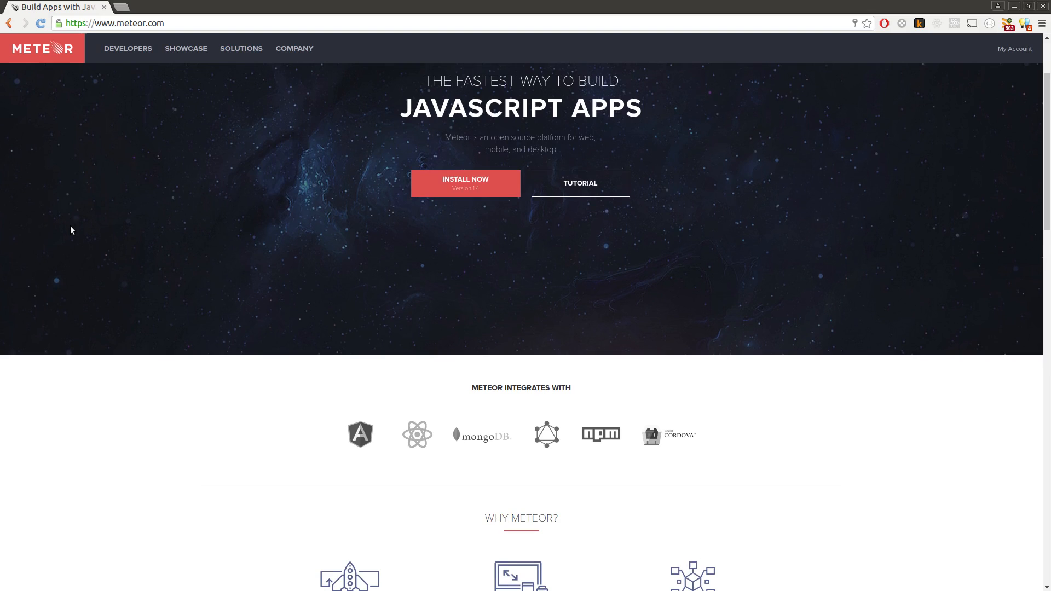
scroll(down, 3)
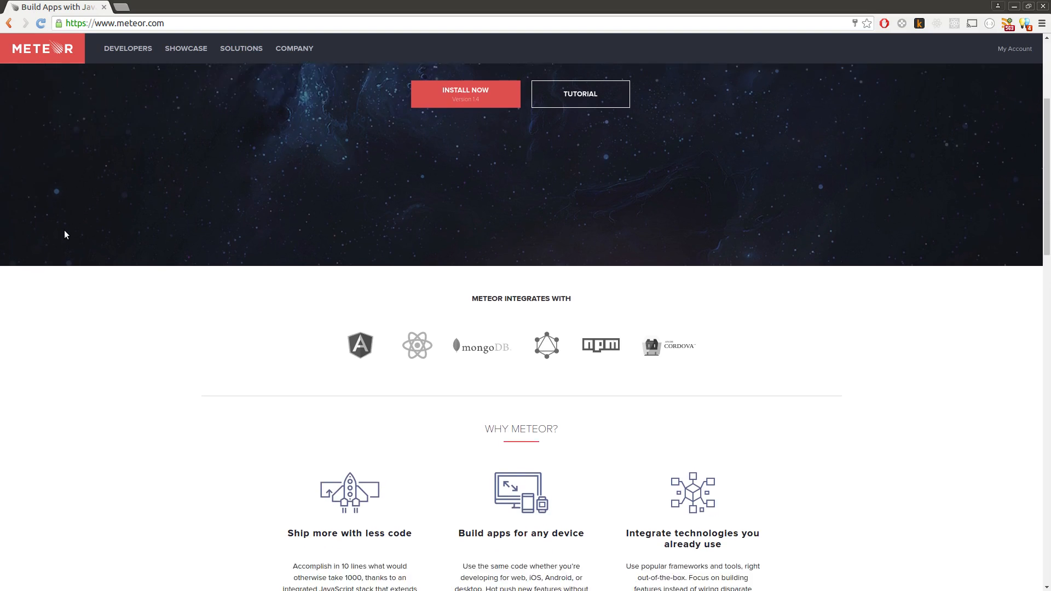
scroll(down, 3)
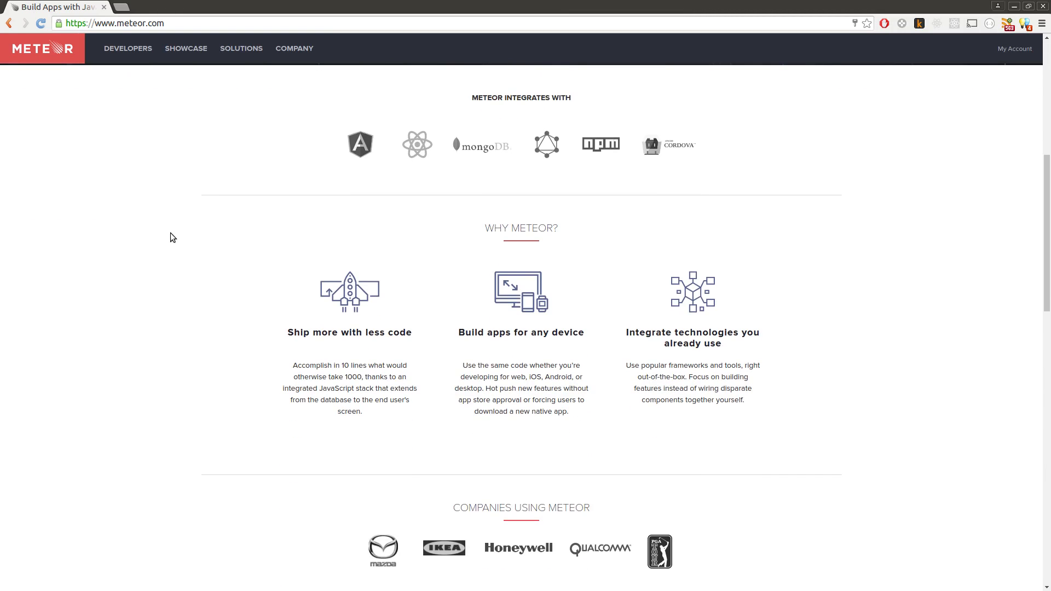
mouse_move(148, 233)
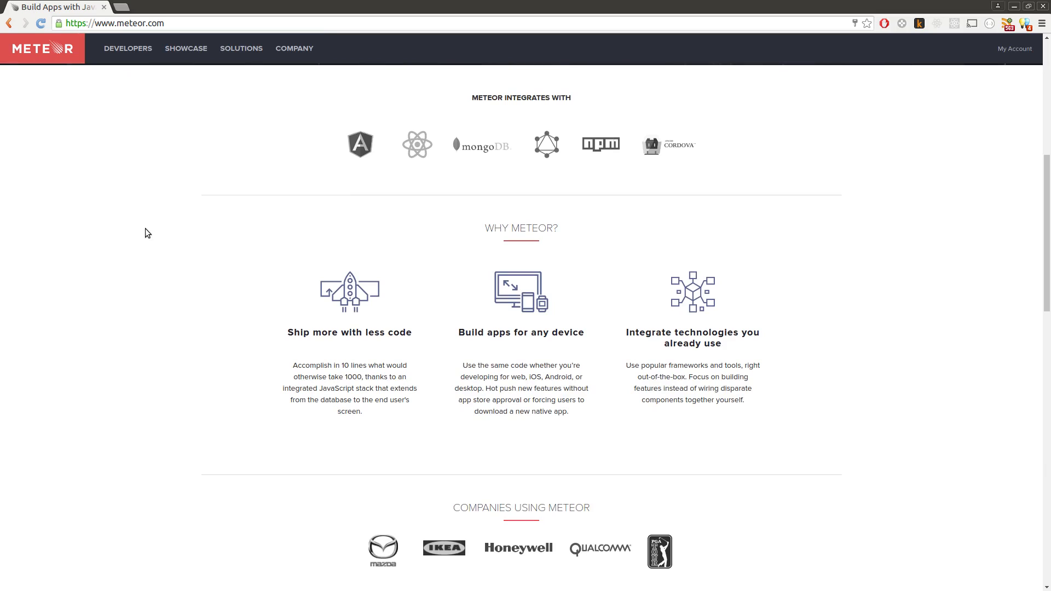
mouse_move(147, 224)
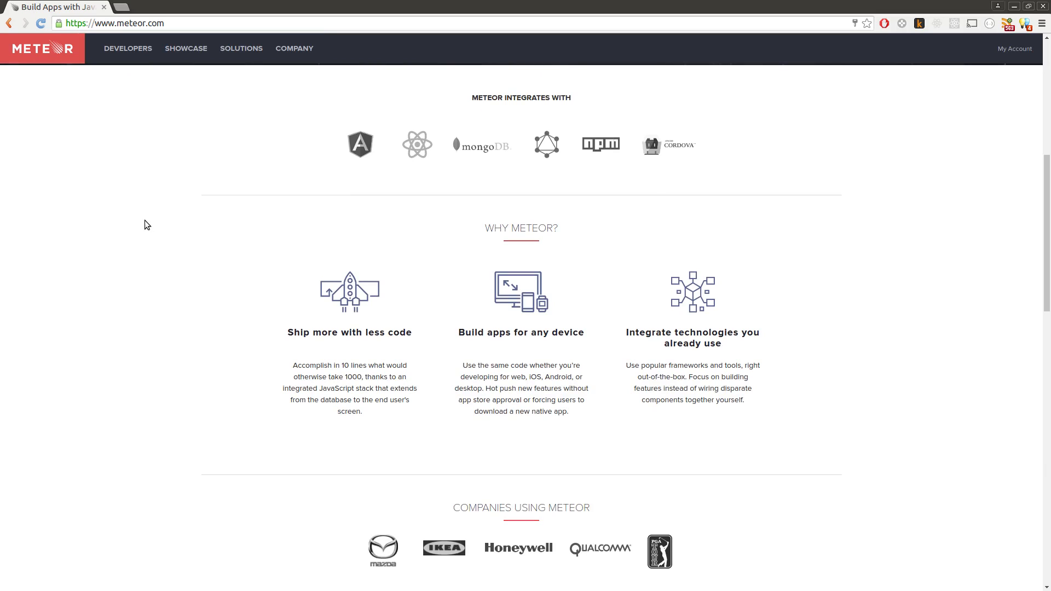
mouse_move(127, 247)
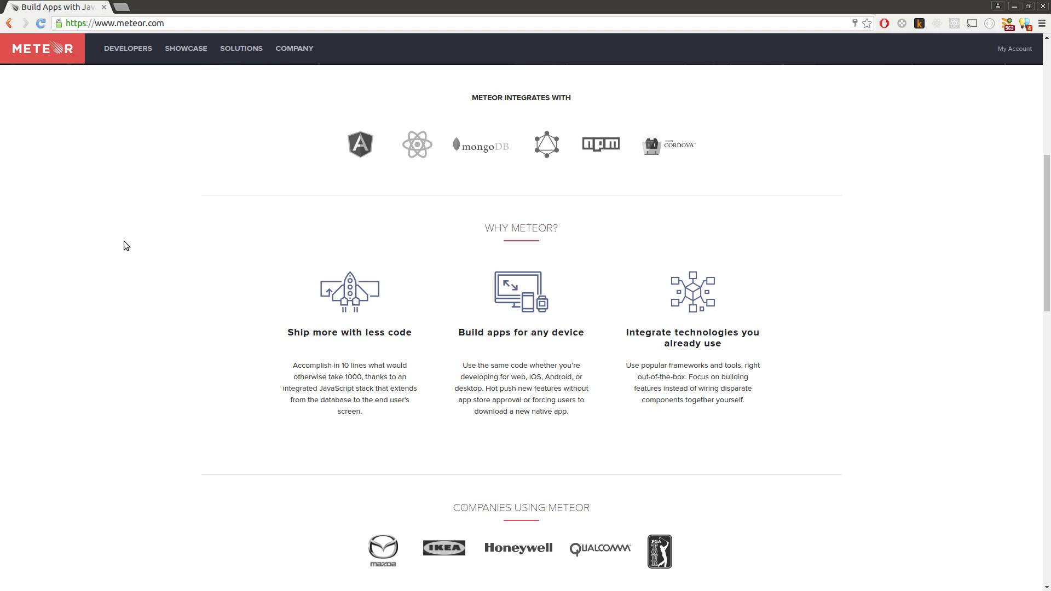
scroll(up, 3)
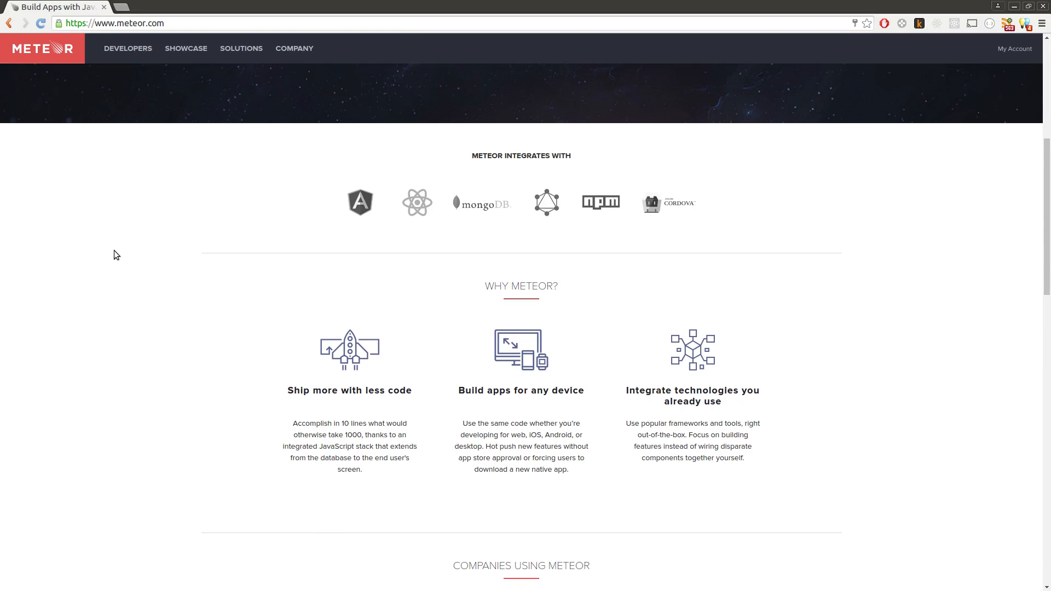
scroll(up, 3)
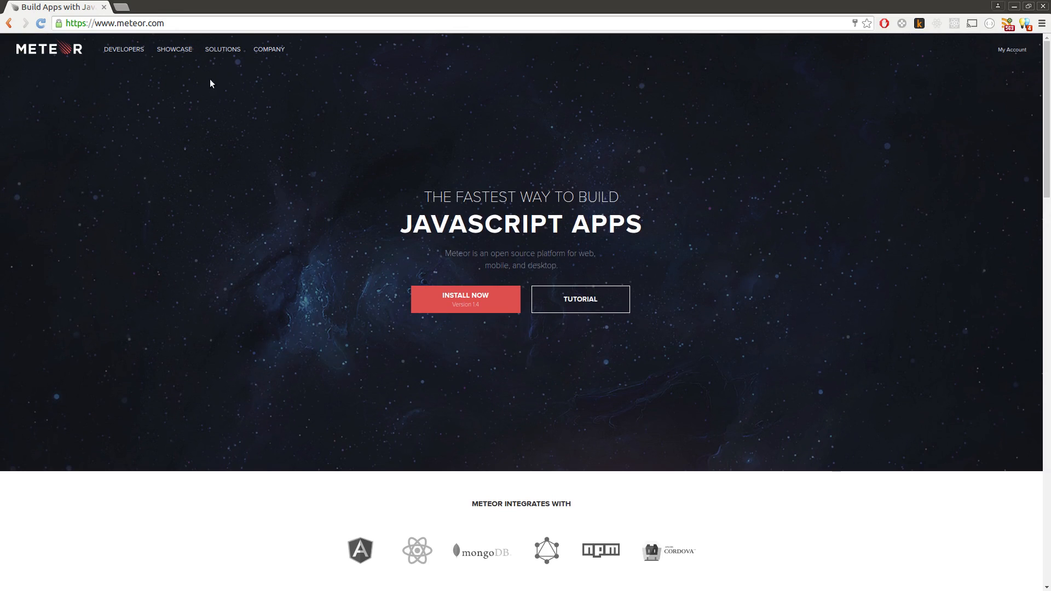
mouse_move(174, 184)
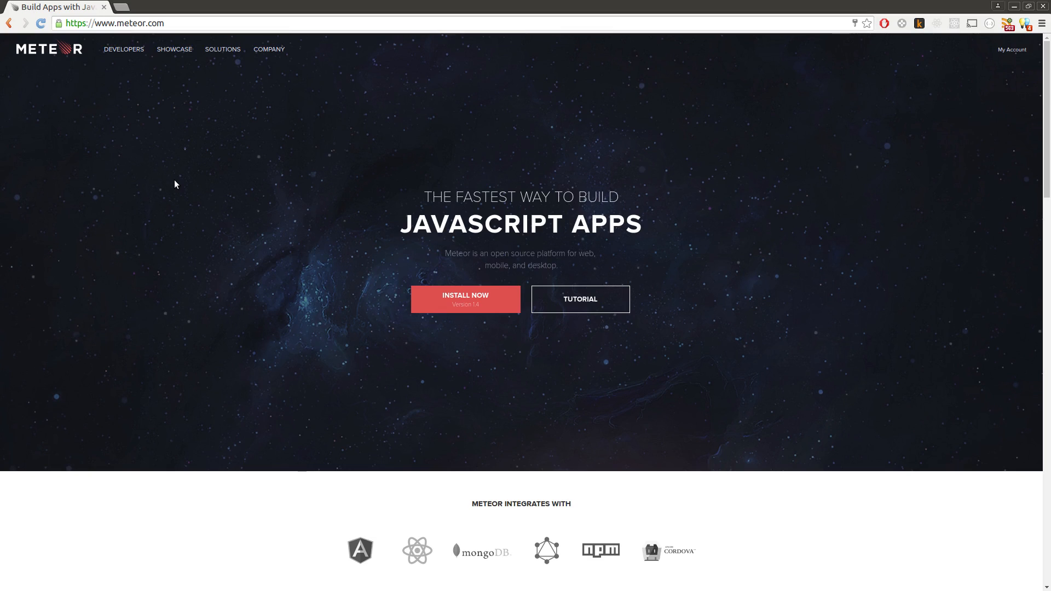
mouse_move(504, 303)
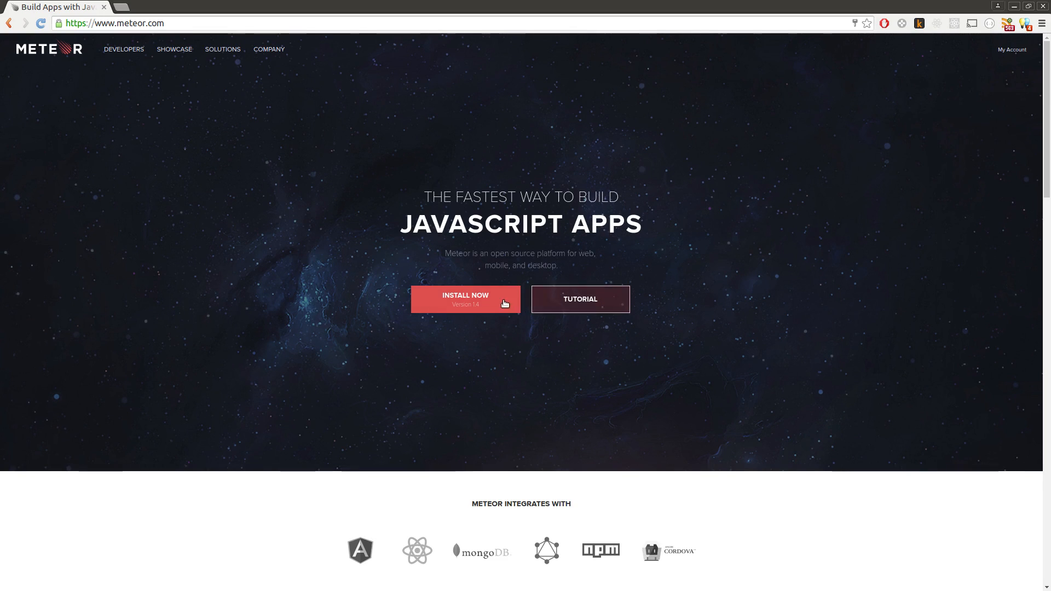
mouse_move(171, 294)
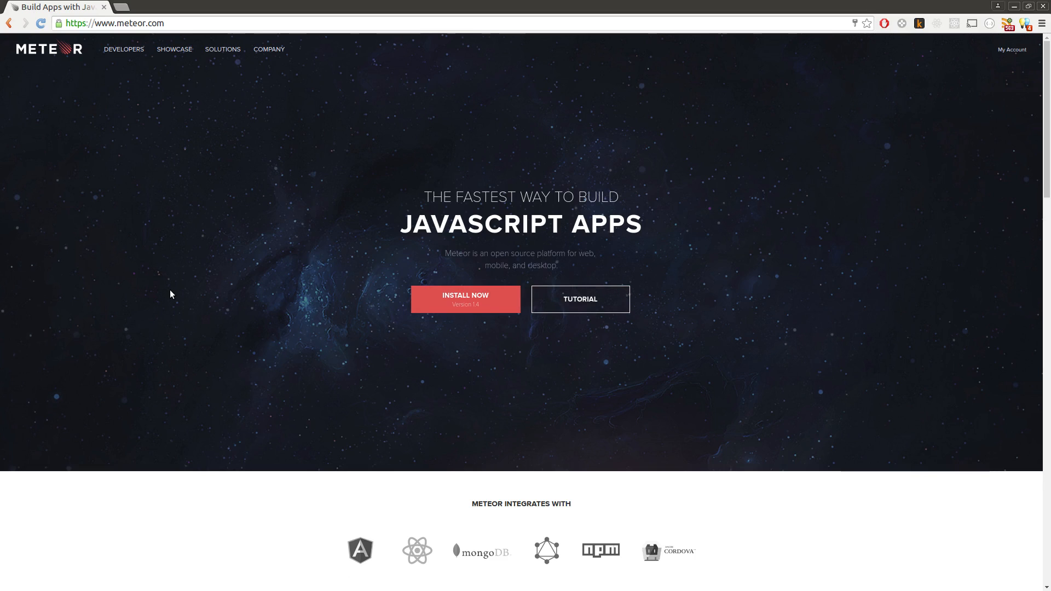
scroll(down, 3)
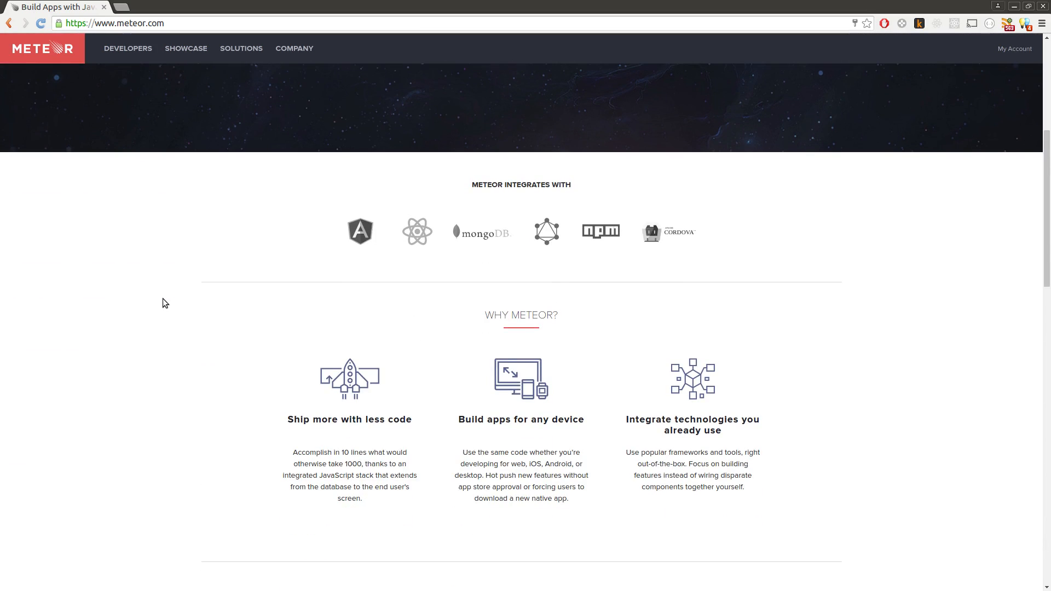
scroll(down, 3)
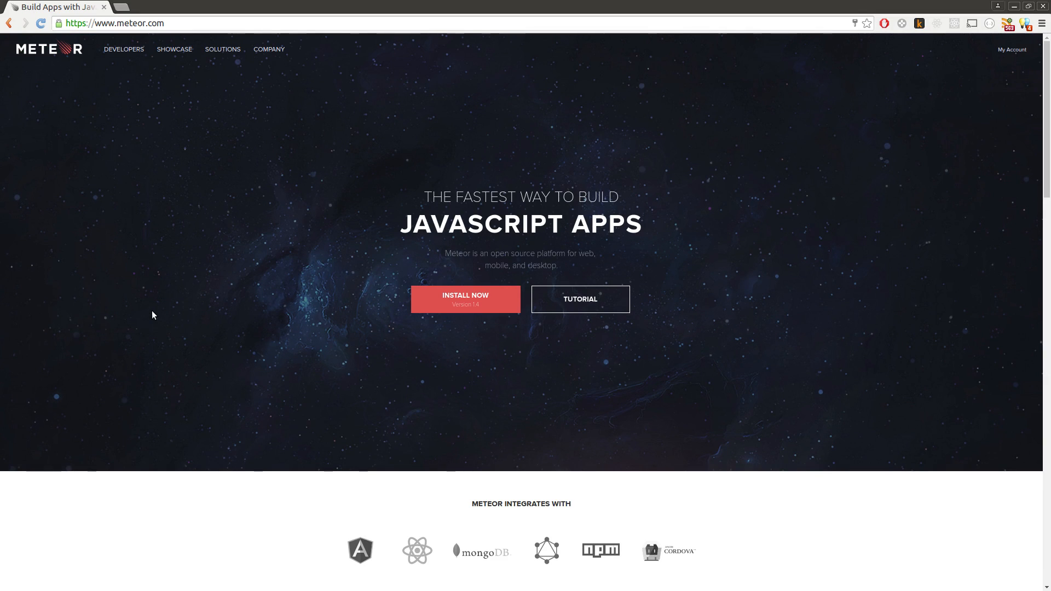
mouse_move(200, 316)
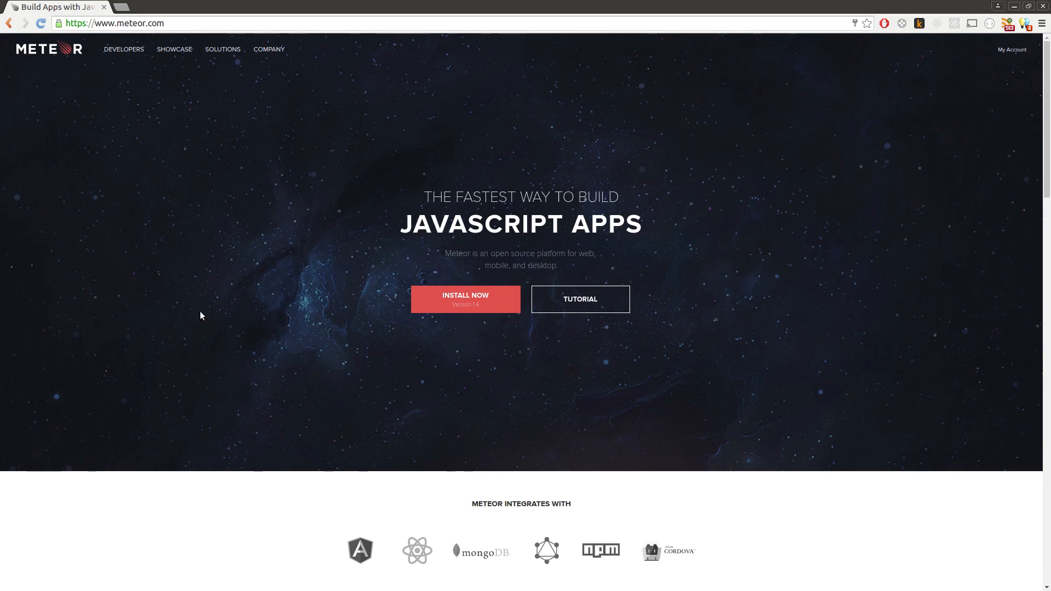
mouse_move(480, 167)
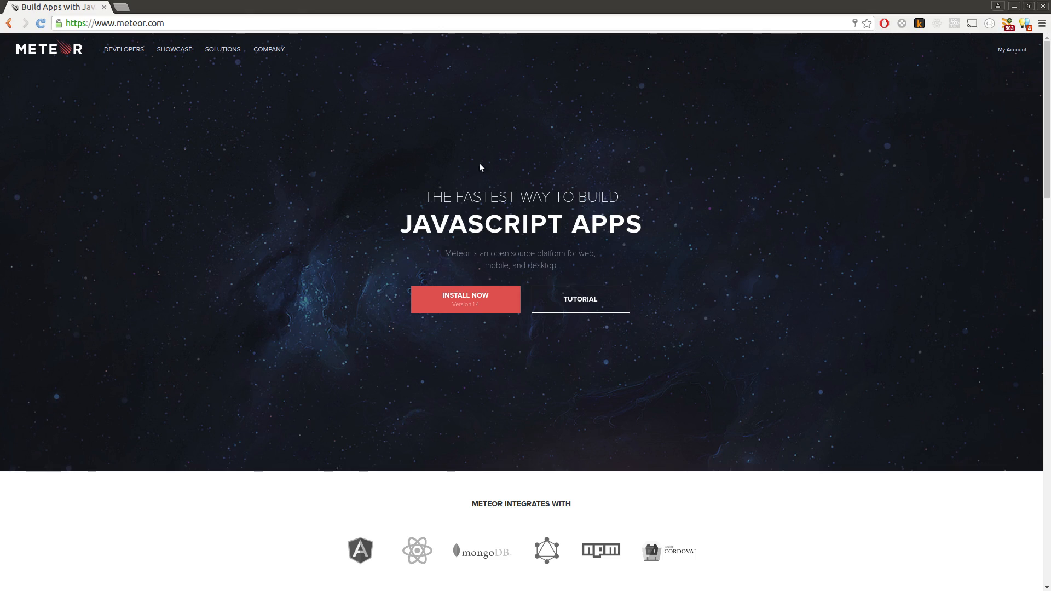
click(580, 299)
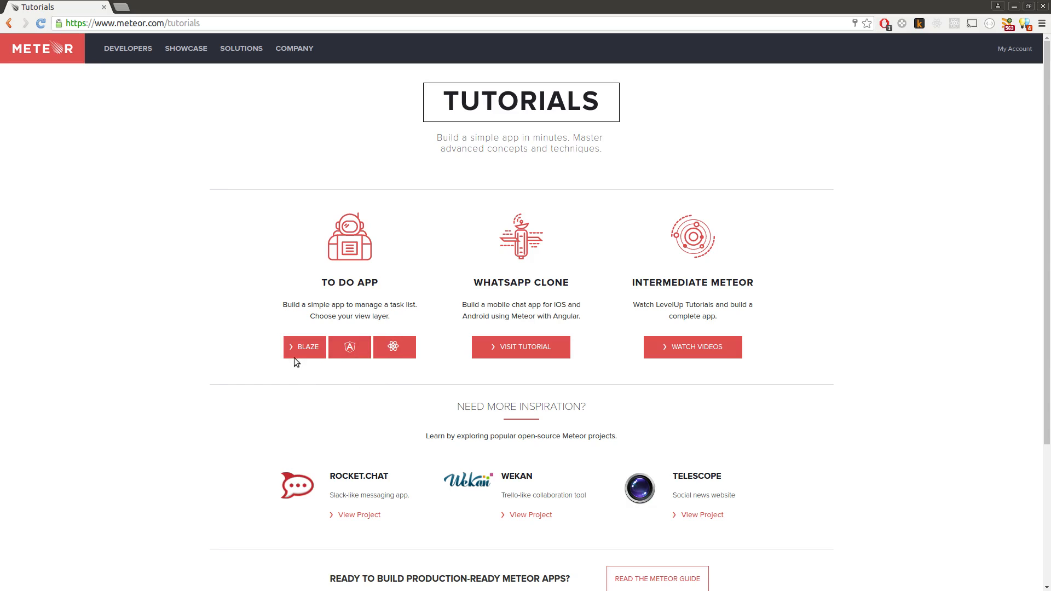
mouse_move(349, 347)
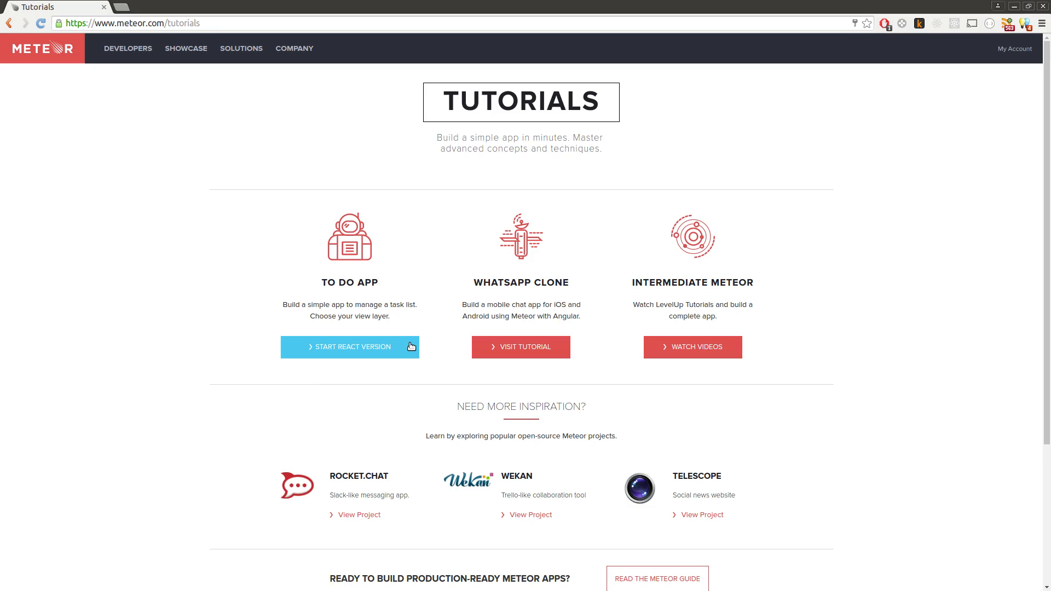
click(350, 347)
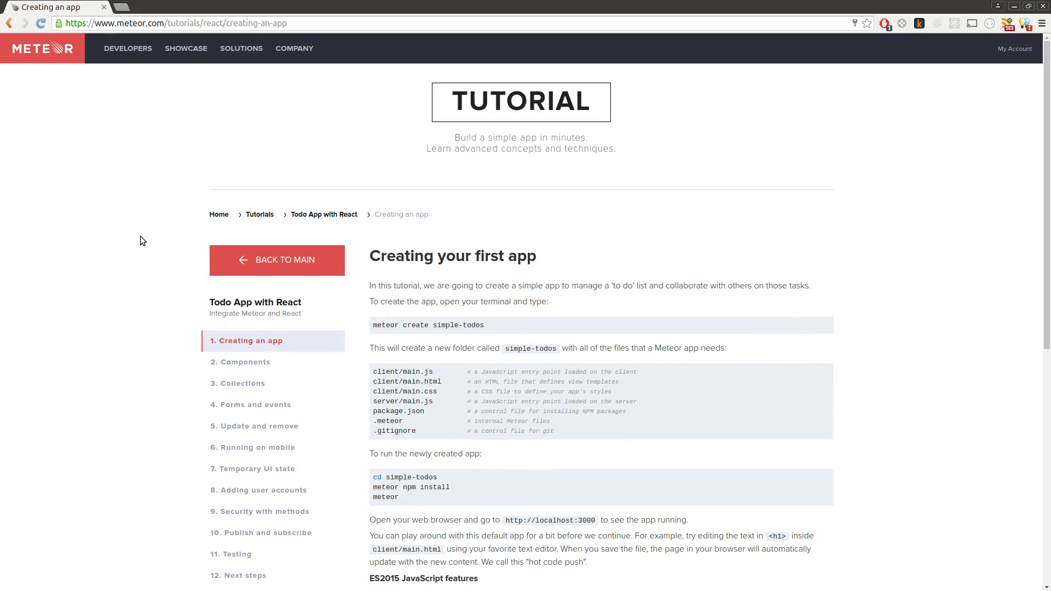
- Scroll through the setup commands and select 'simple-todos' in the meteor create command
scroll(down, 3)
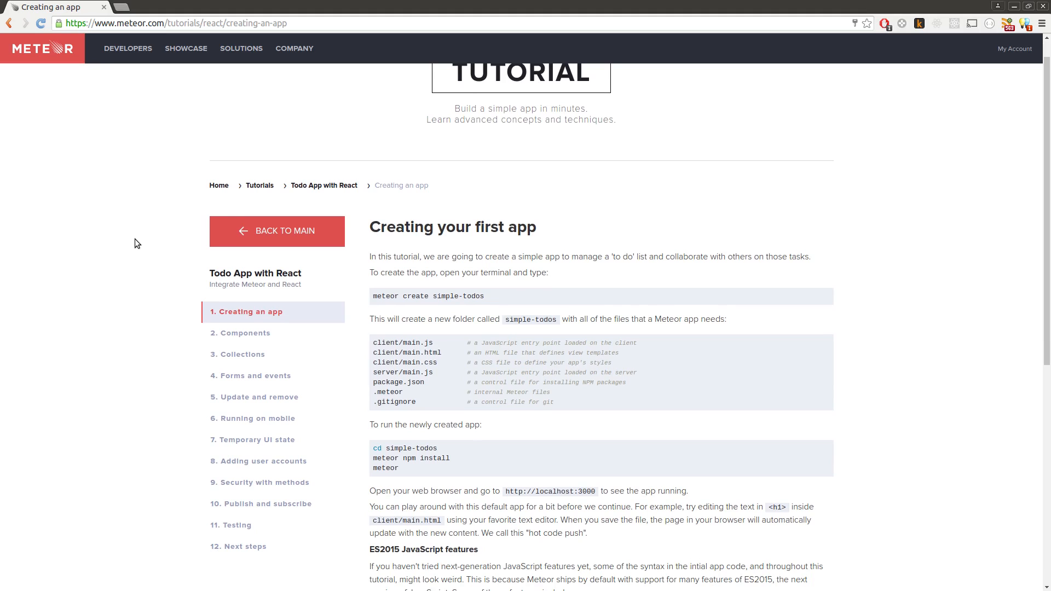
scroll(down, 3)
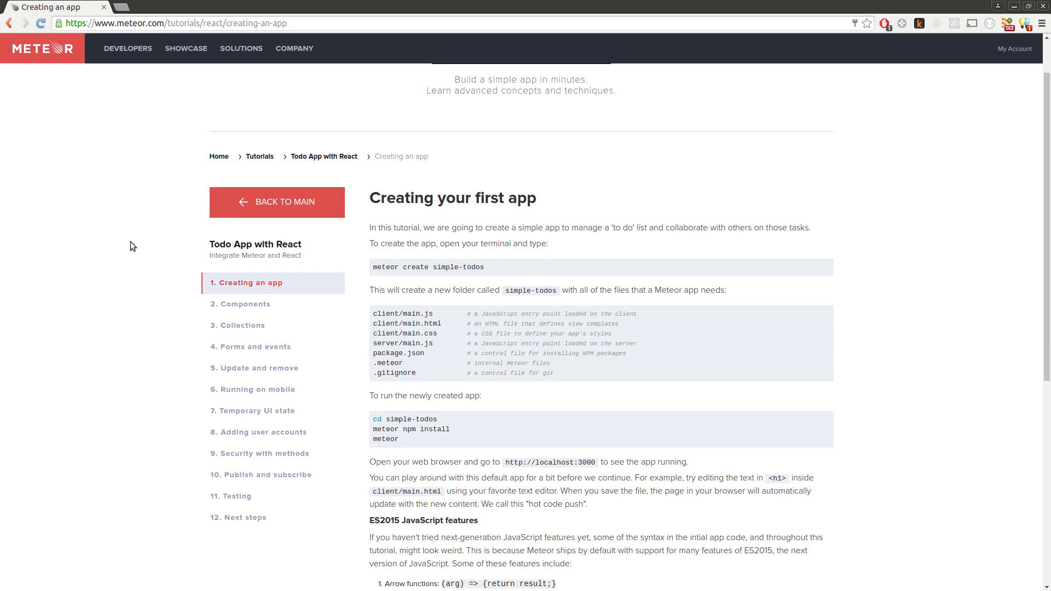
mouse_move(594, 250)
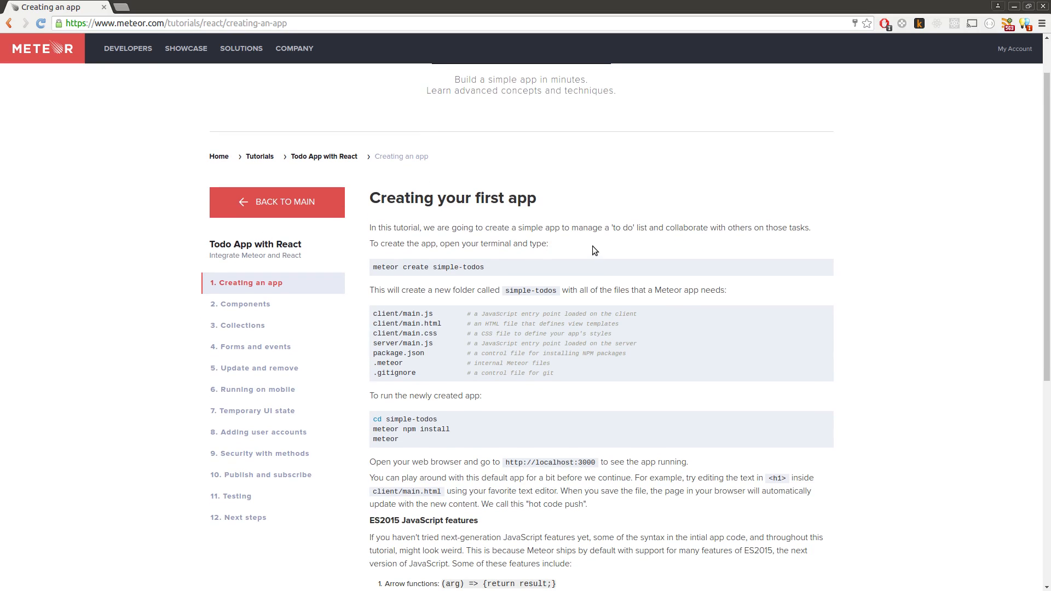
mouse_move(217, 91)
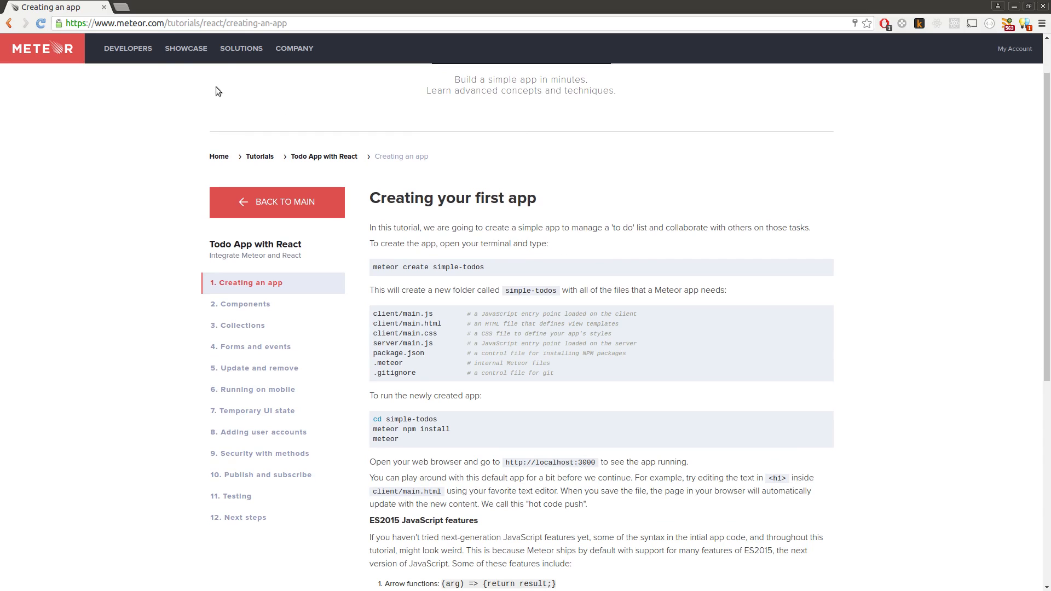
mouse_move(195, 104)
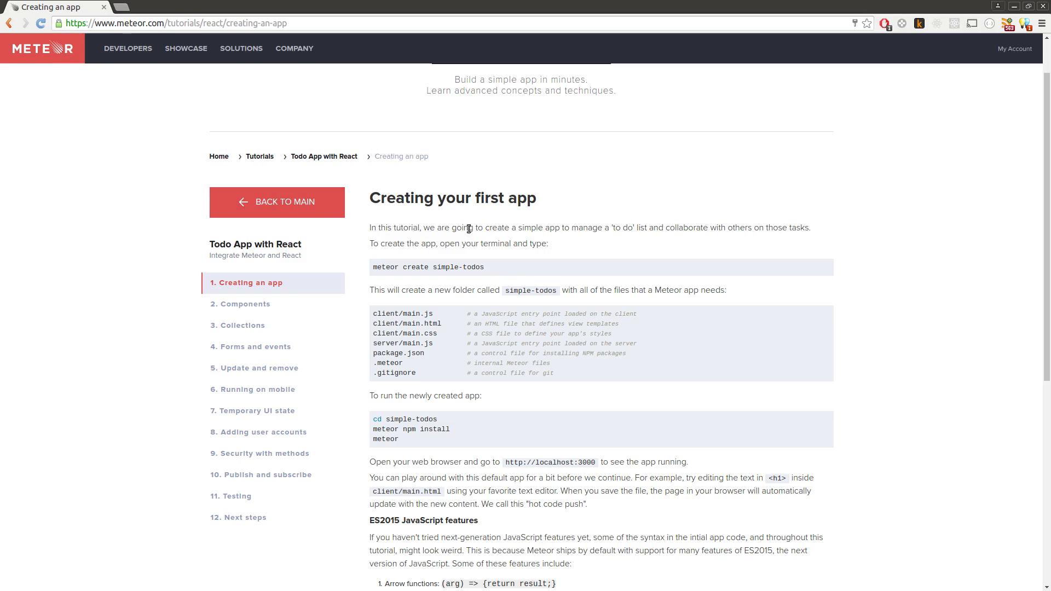
scroll(down, 3)
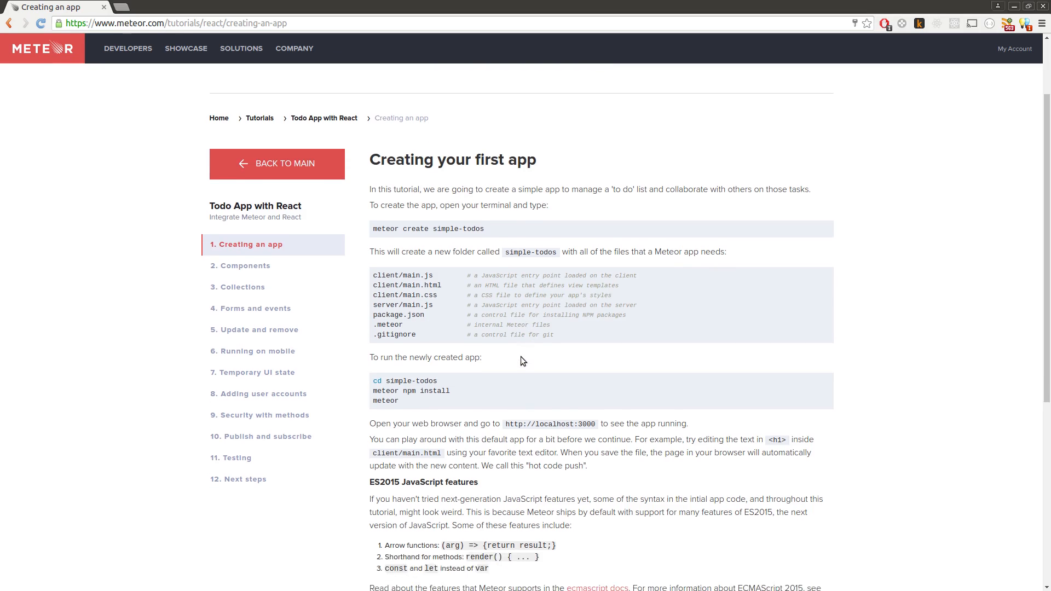
scroll(down, 3)
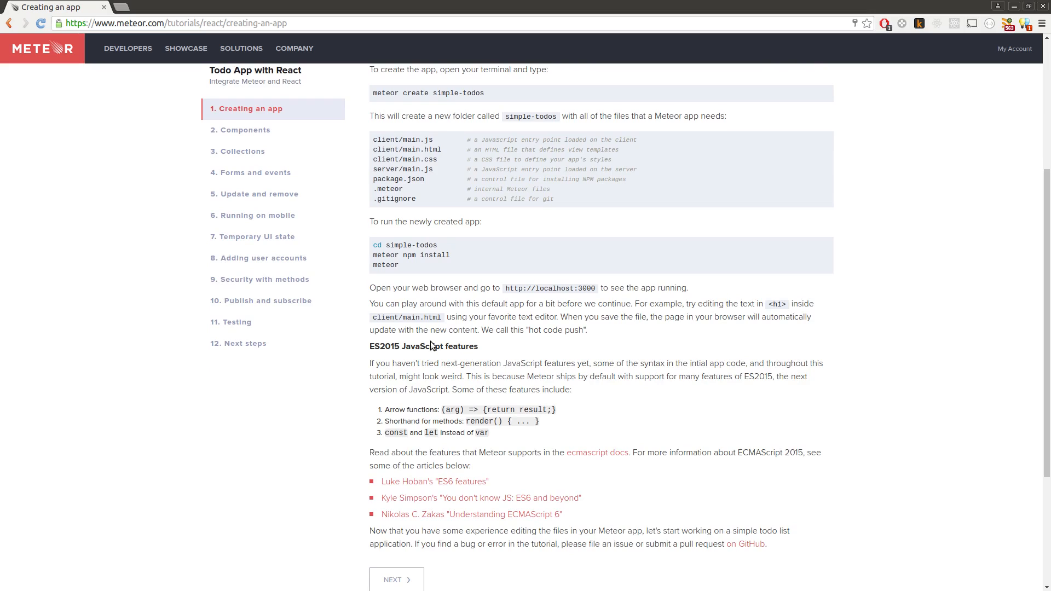
mouse_move(430, 348)
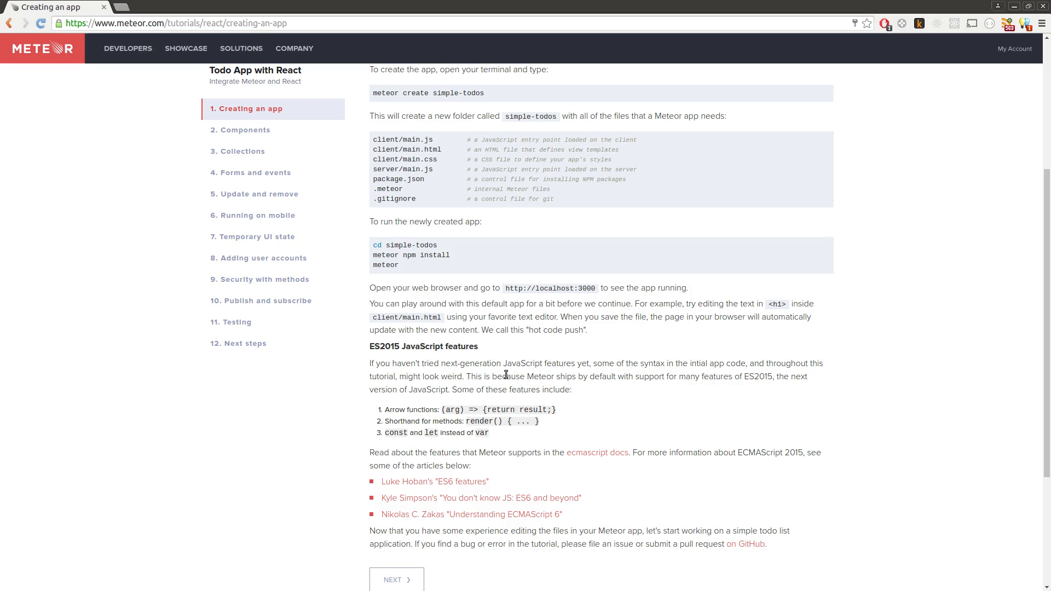
mouse_move(543, 436)
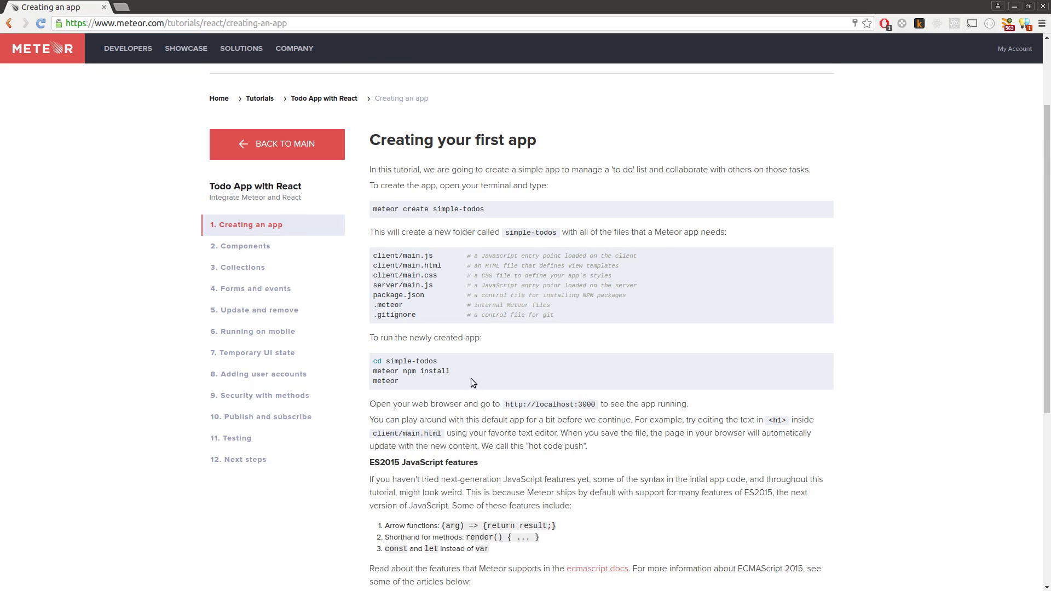
mouse_move(472, 376)
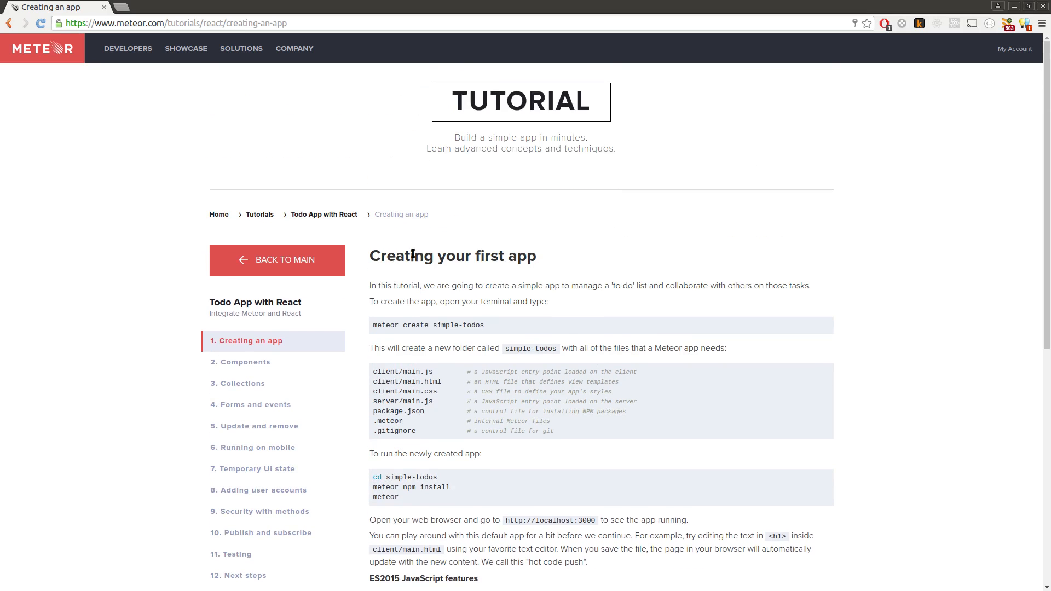
mouse_move(455, 289)
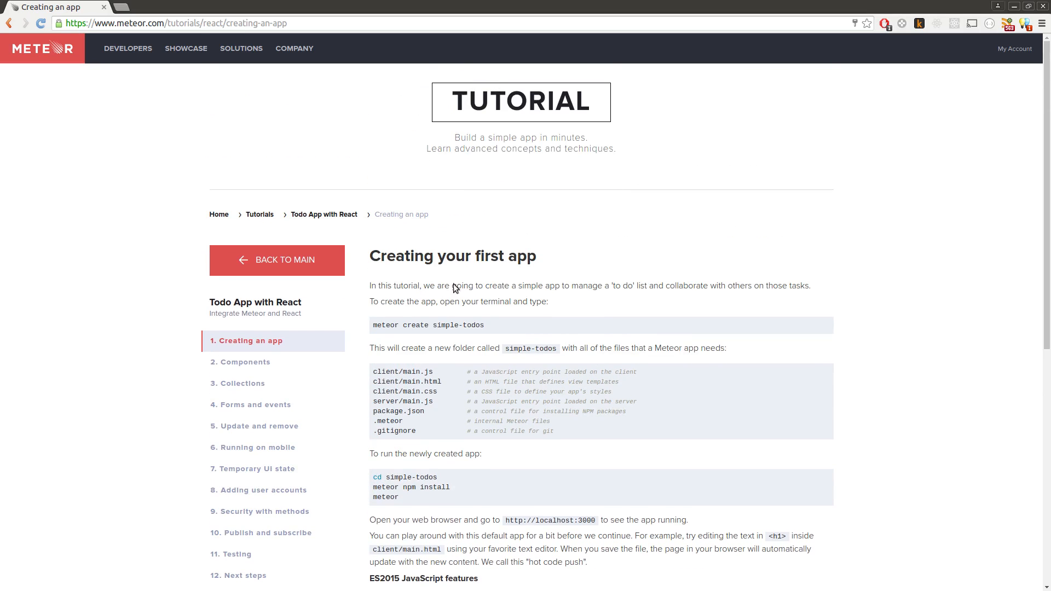
double_click(414, 325)
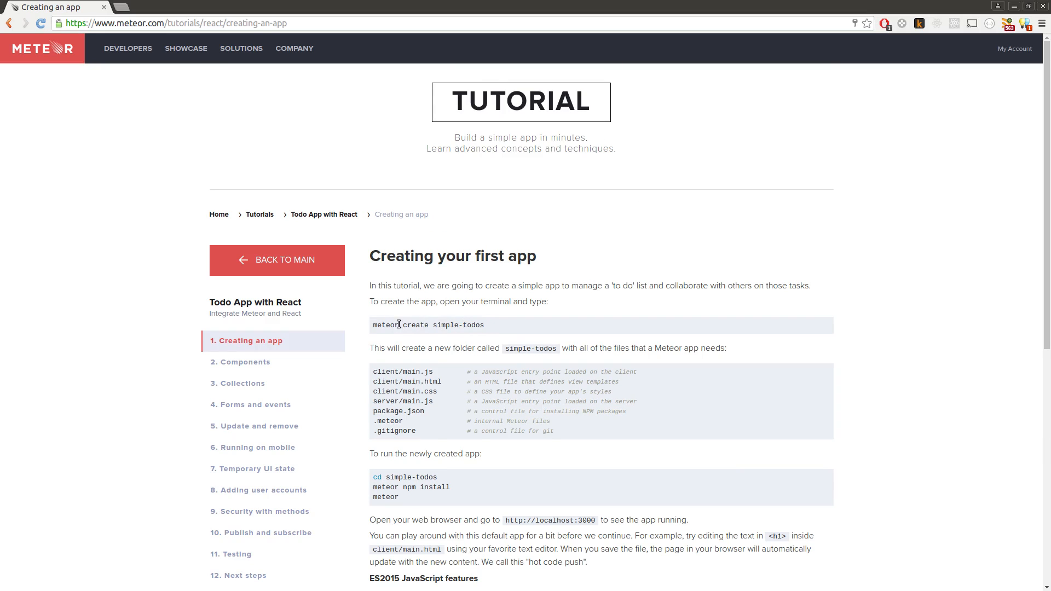
drag(434, 326, 484, 325)
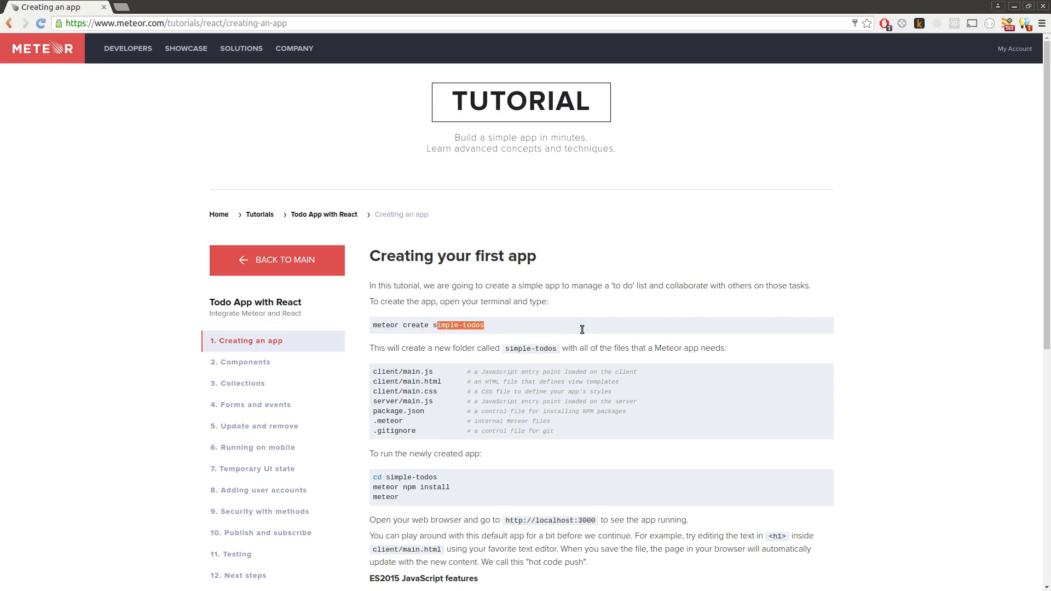
click(582, 331)
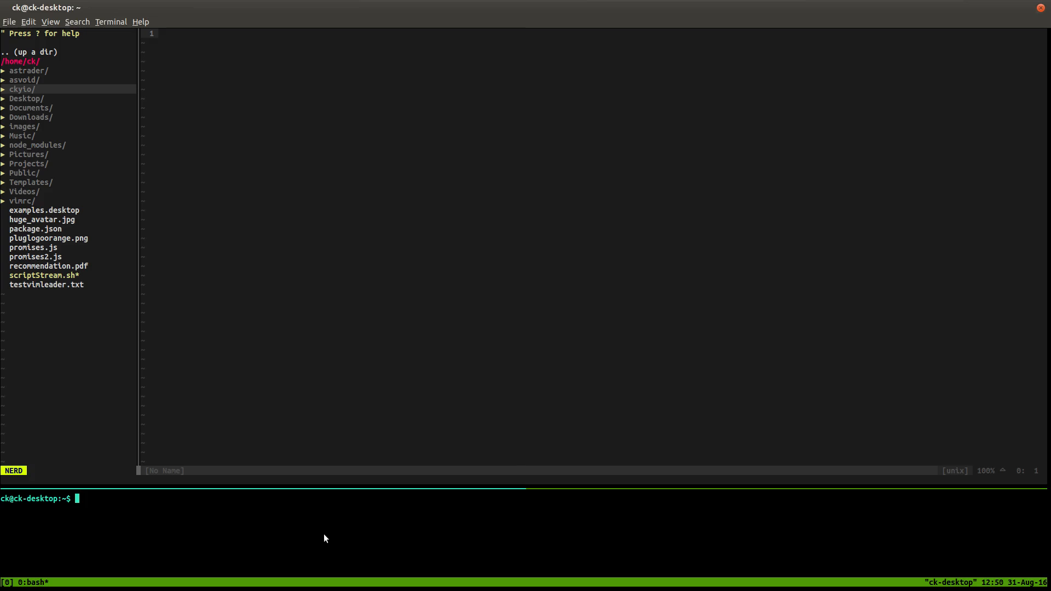
- Type 'meteo' at the bash prompt in the bottom tmux pane
text(meteor.com/tutorials/react/creating-an-app)
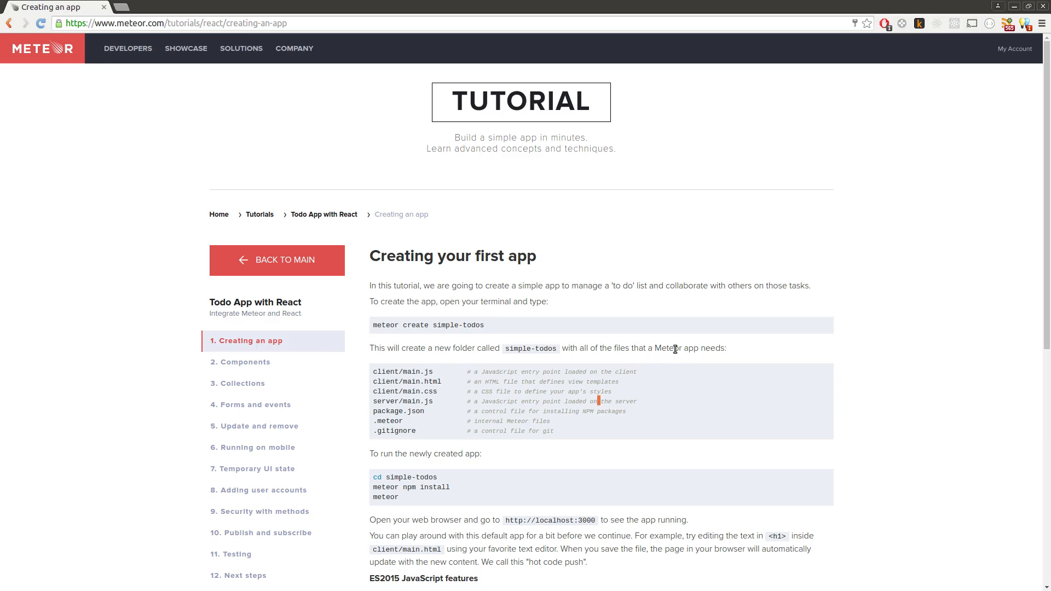
scroll(down, 3)
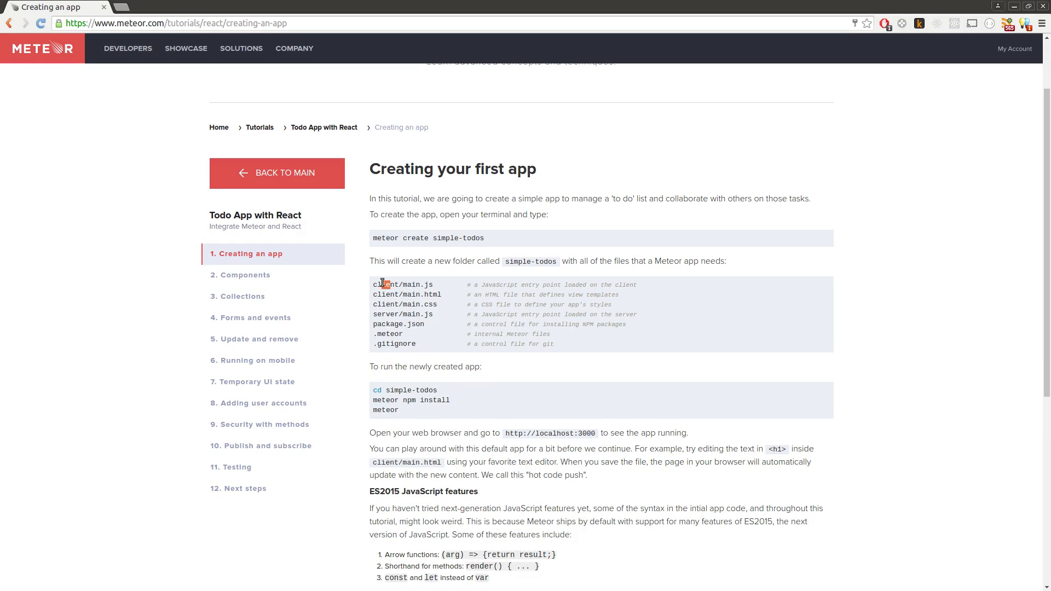
mouse_move(409, 317)
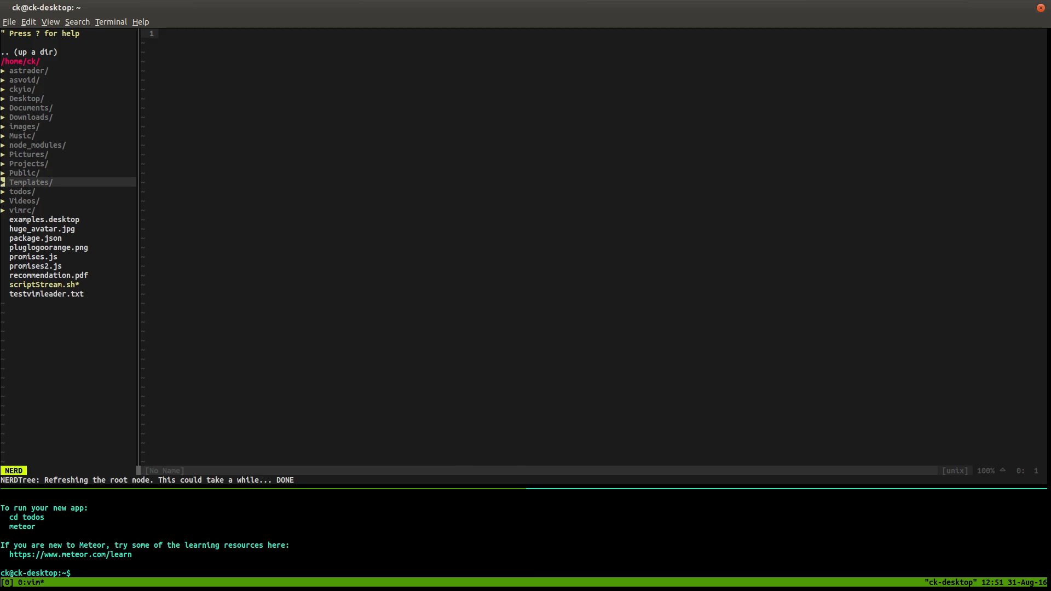
- Expand the new todos folder and its .meteor folder in NERDTree
click(22, 191)
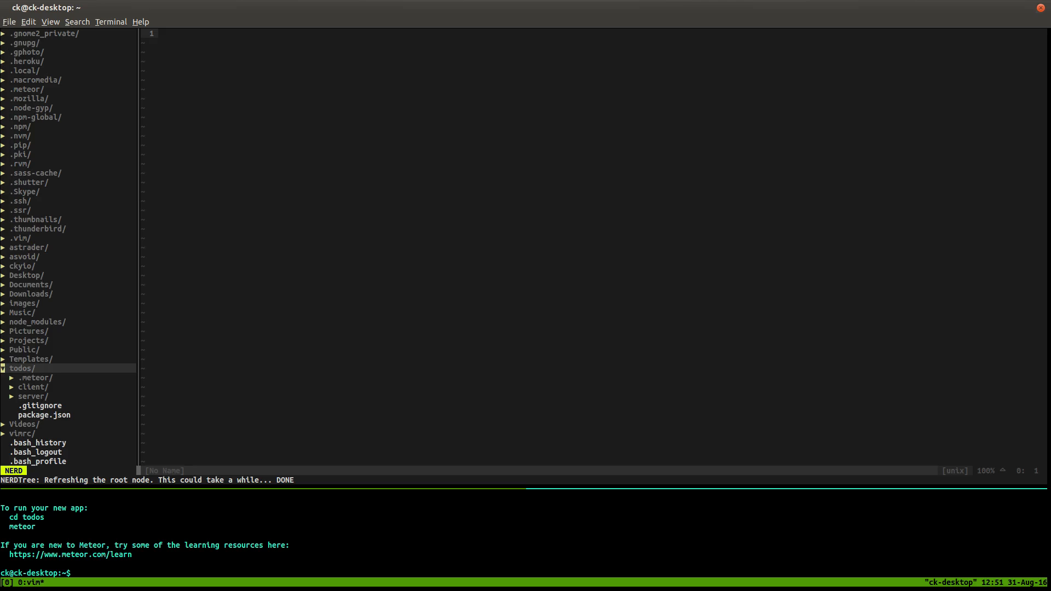
click(33, 377)
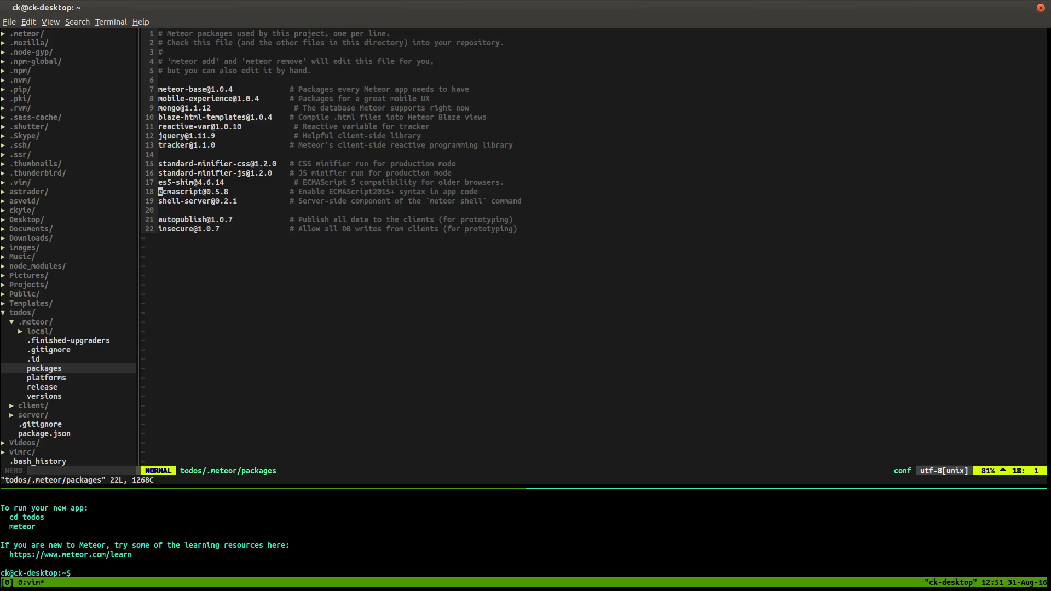
key(k)
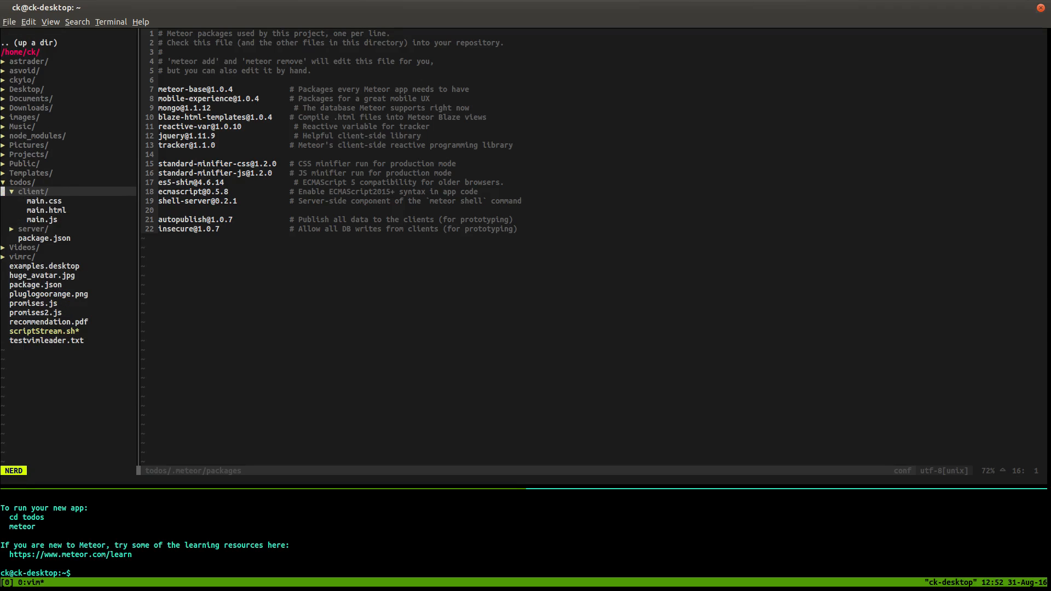
- Expand the todos server folder in NERDTree and select client/main.html
click(32, 229)
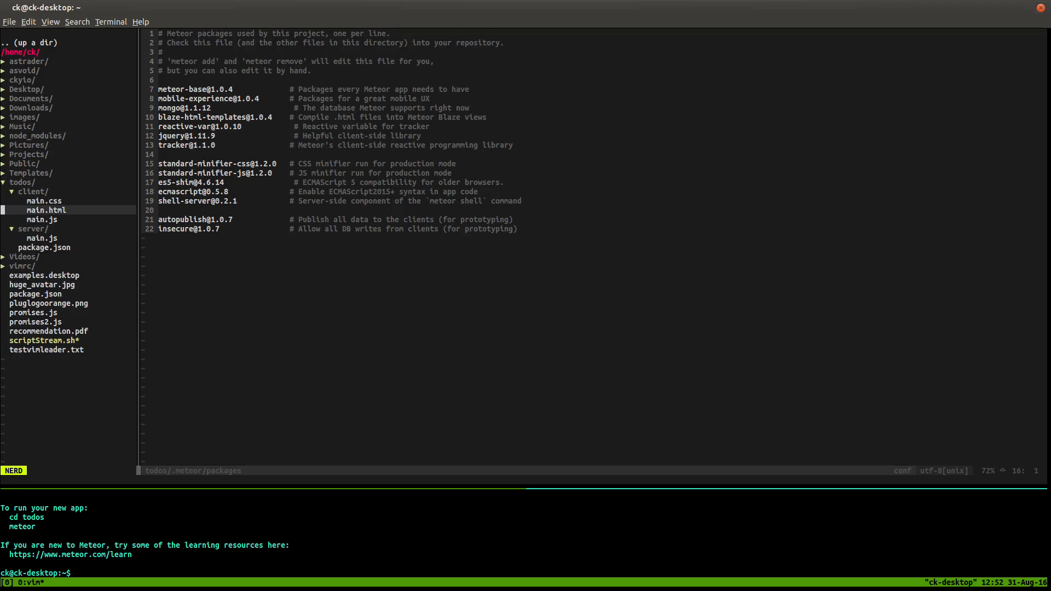
click(44, 201)
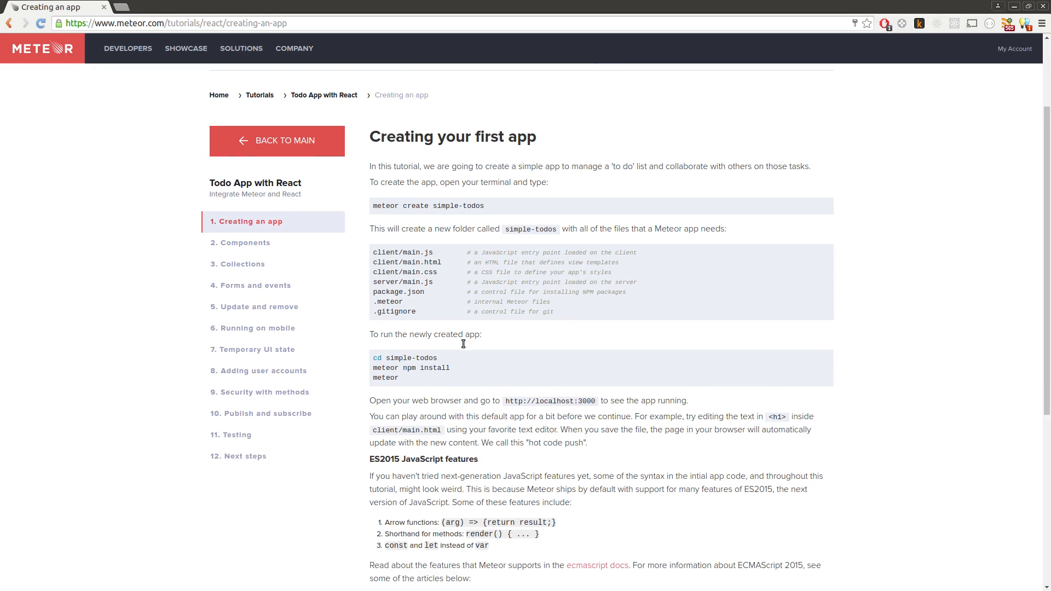
scroll(down, 3)
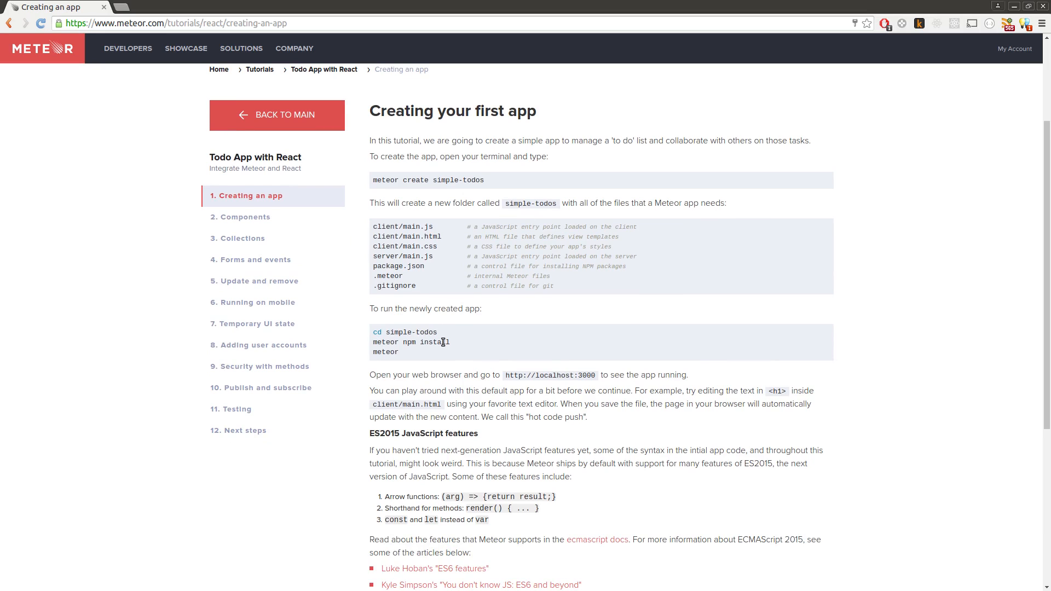
scroll(down, 3)
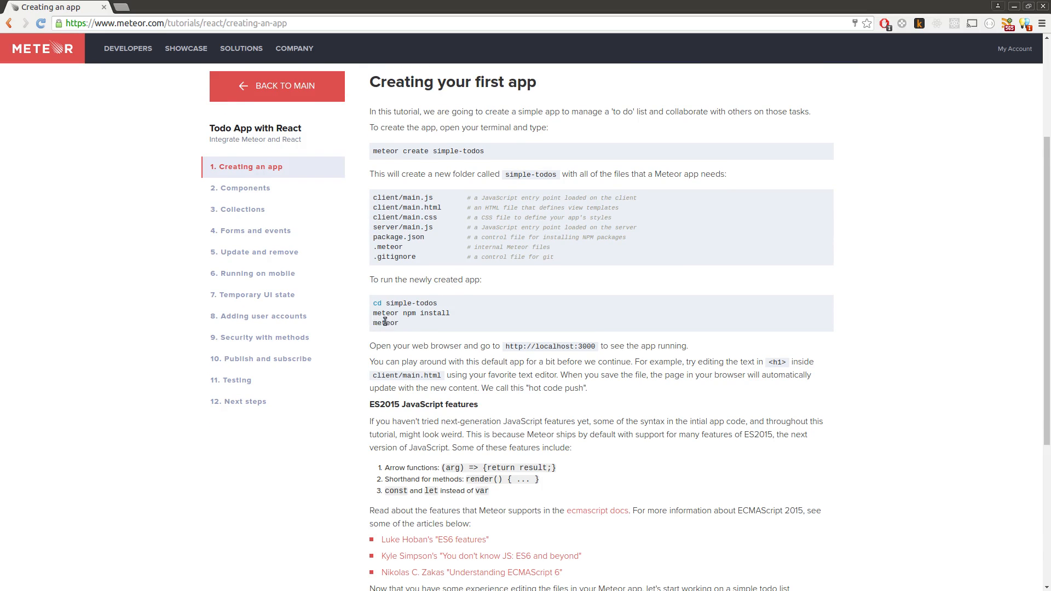
mouse_move(400, 325)
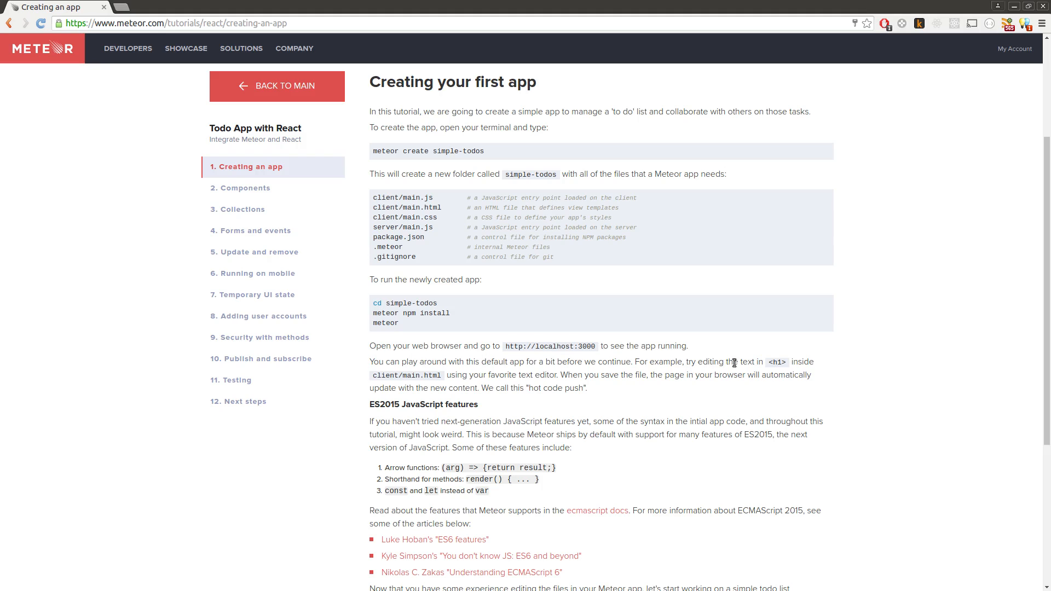
scroll(down, 3)
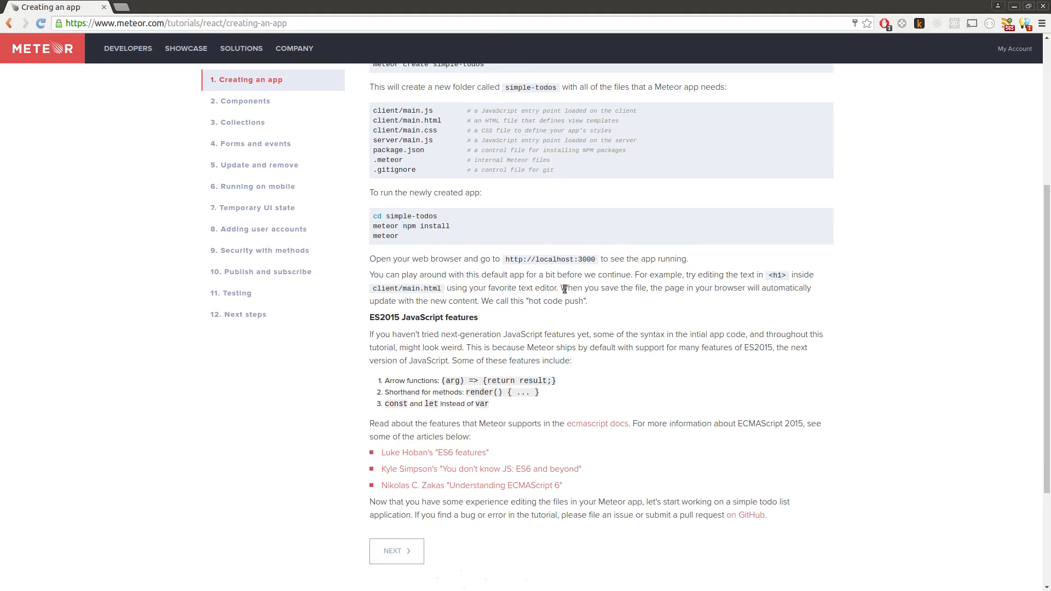
mouse_move(492, 222)
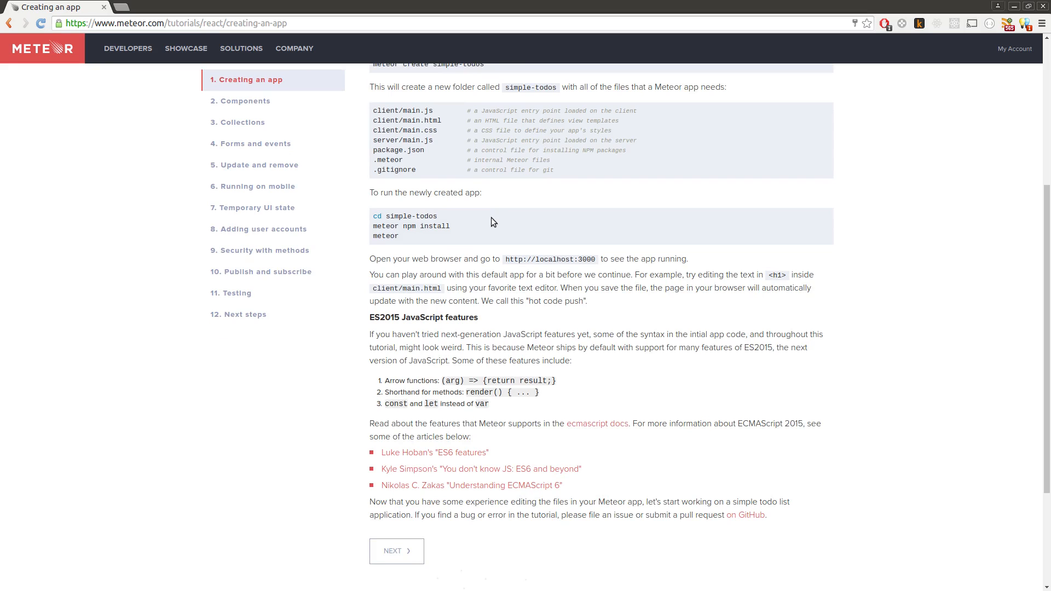
mouse_move(396, 550)
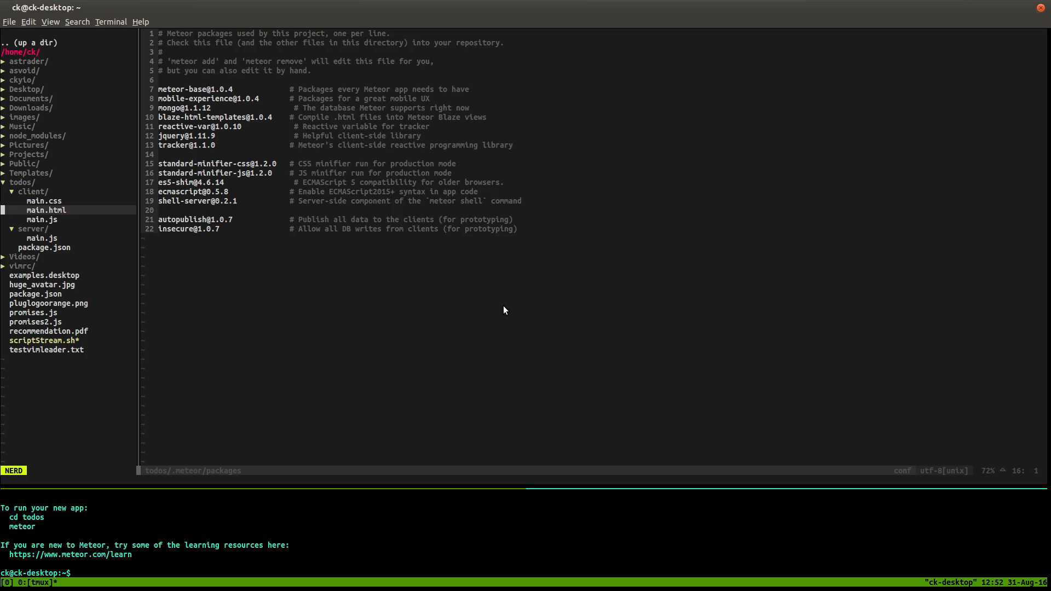
- Quit Vim with :q! and run meteor to start the todos development server
text(:q!)
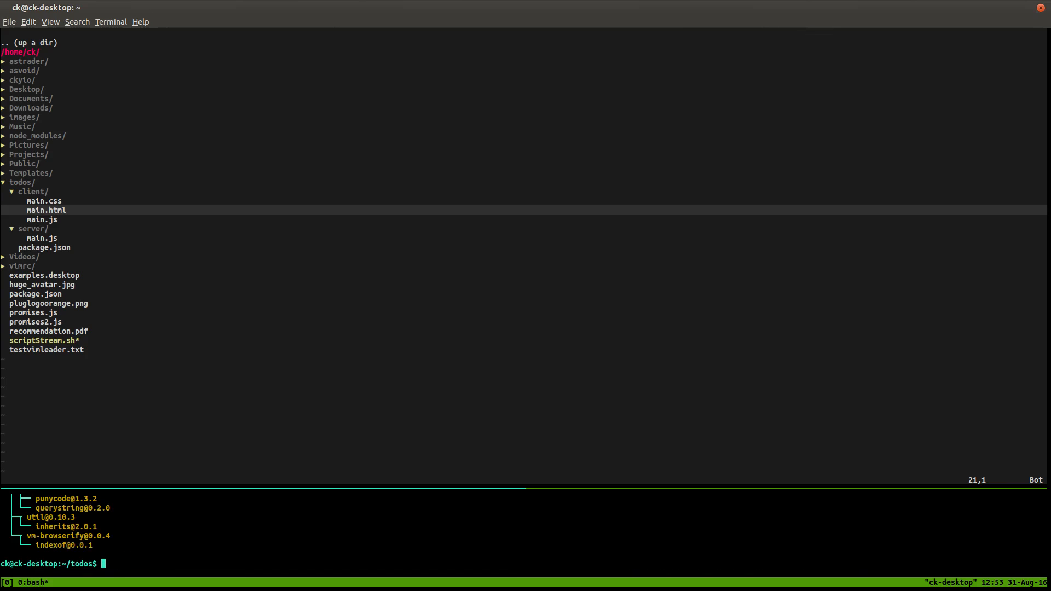
text(meteor)
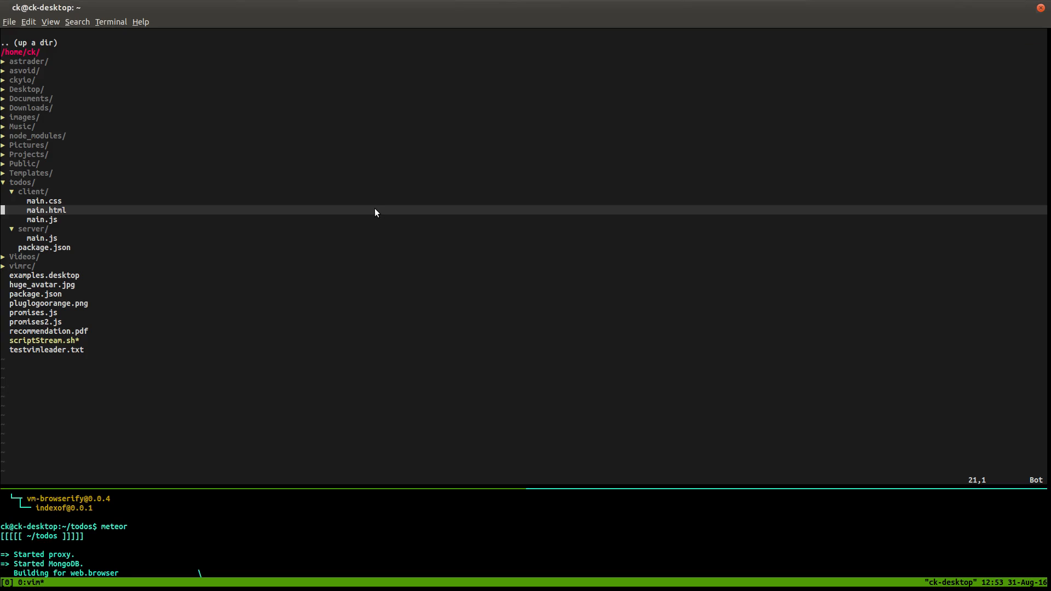
key(Up)
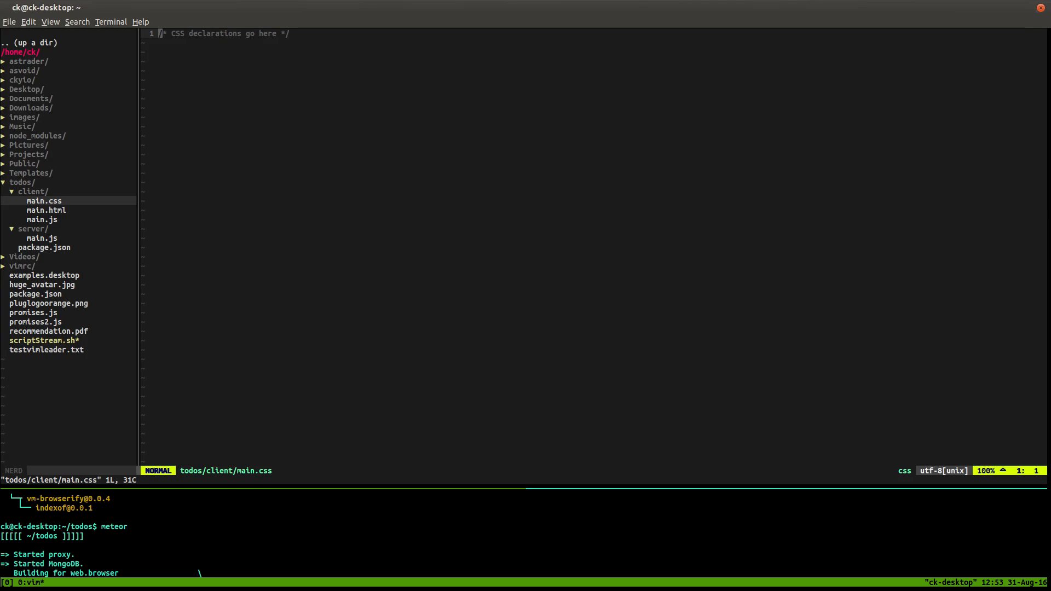
- Open client/main.css in Vim, then switch to the running todos app tab in Chrome
click(45, 210)
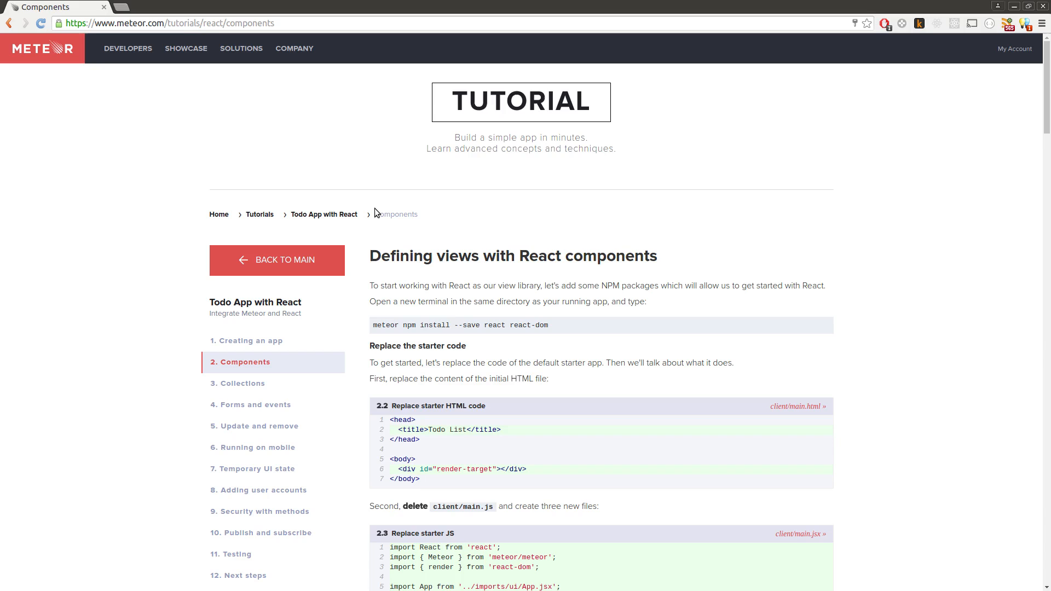
click(160, 6)
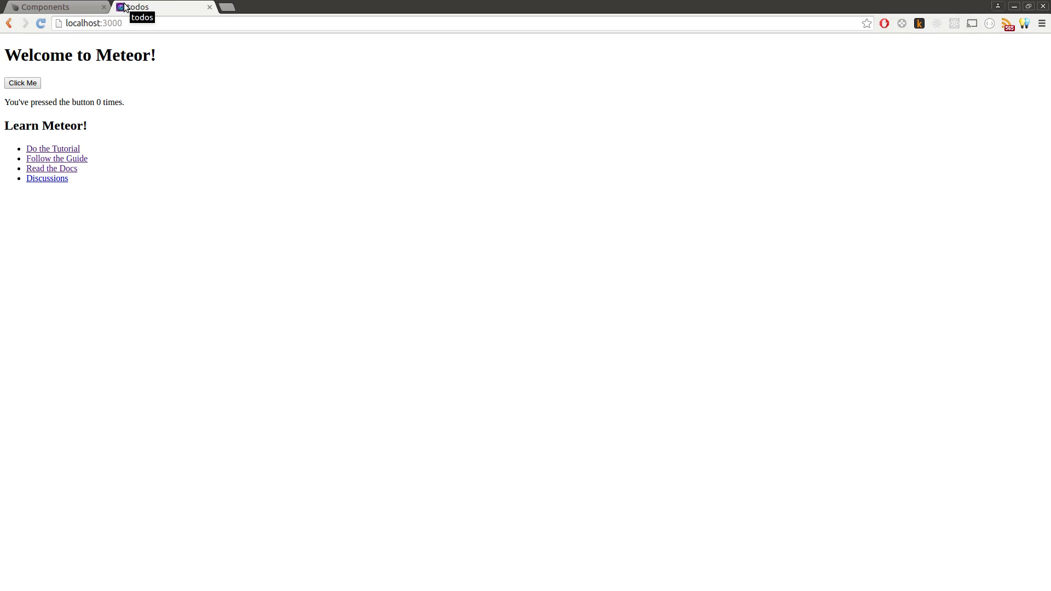
mouse_move(69, 153)
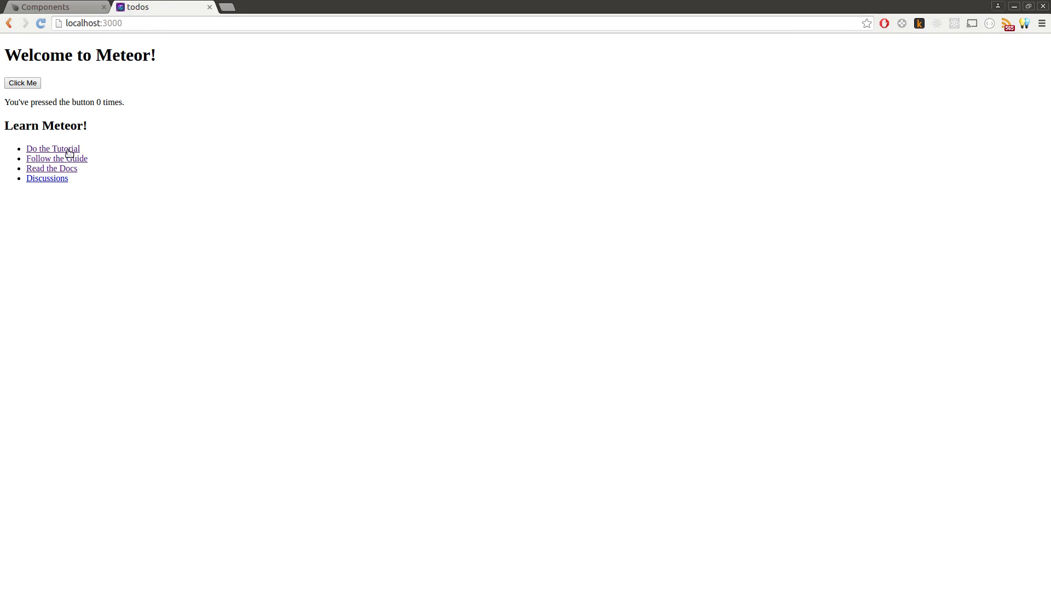
- Press the Click Me button on localhost:3000 four times
click(22, 83)
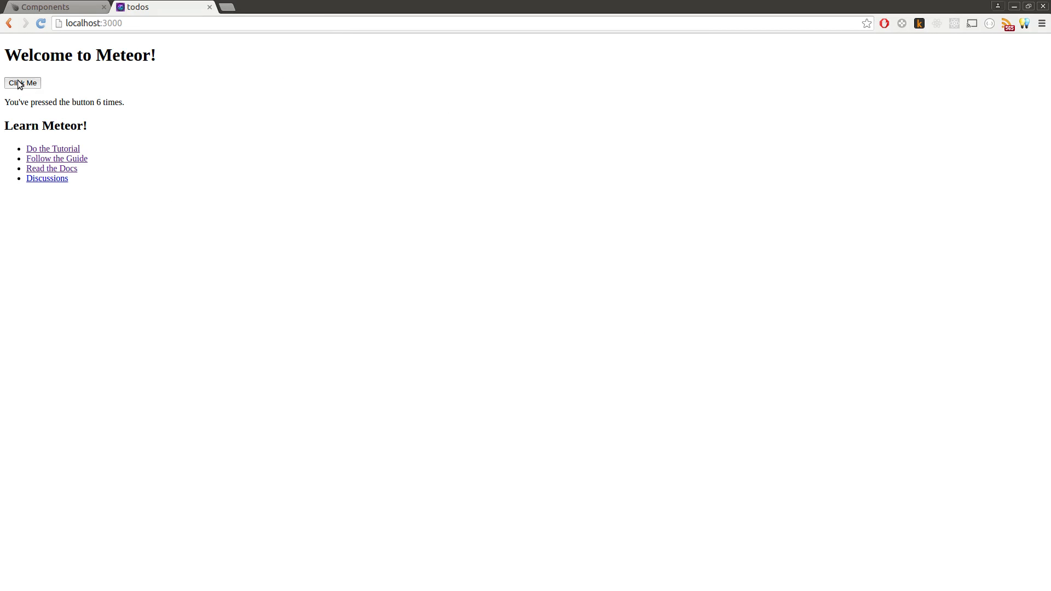
click(22, 83)
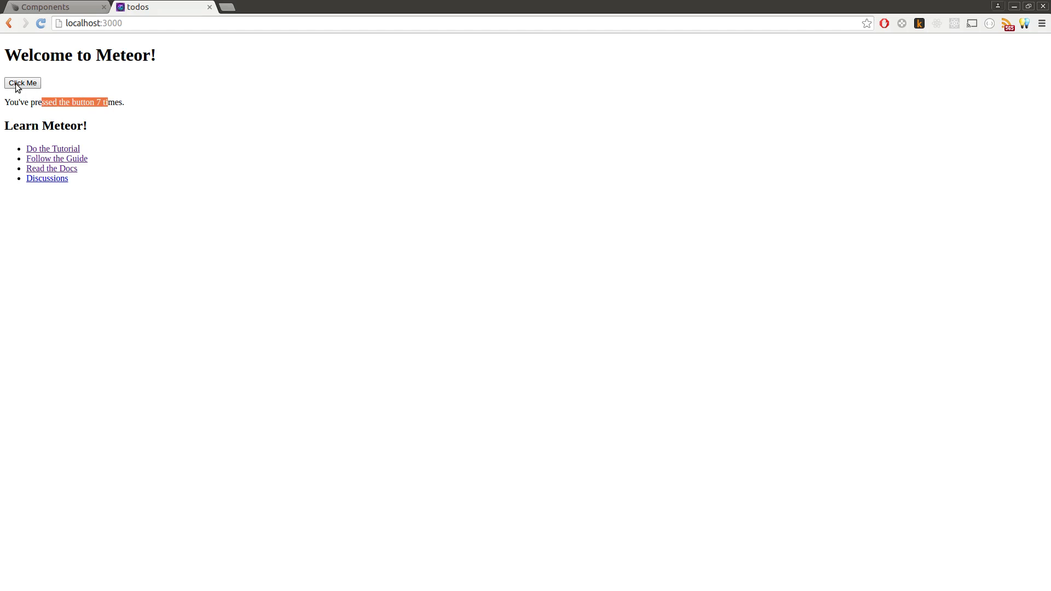
click(22, 82)
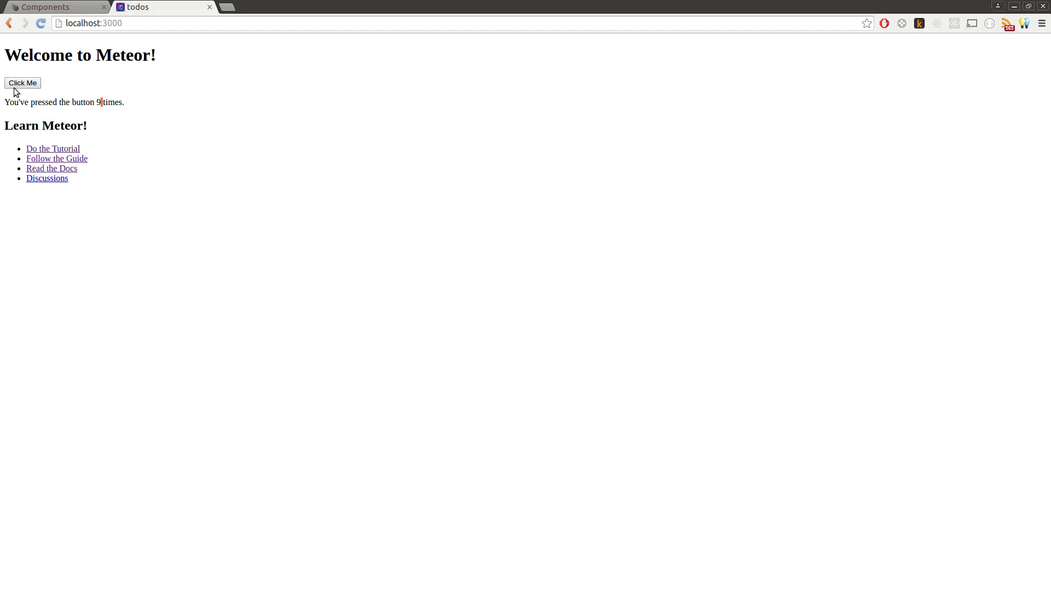
click(22, 83)
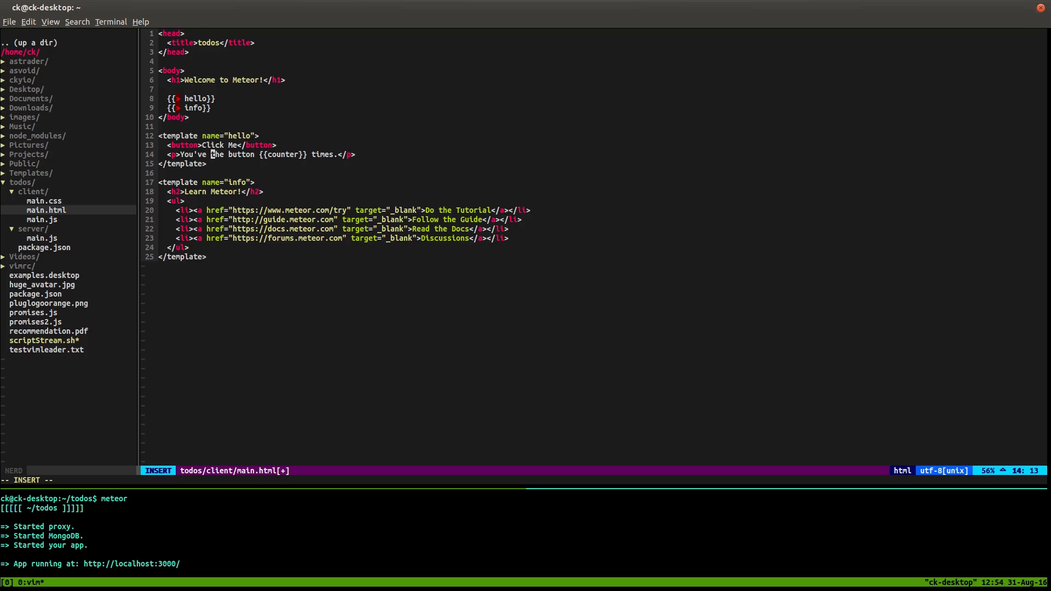
- Replace 'pressed' with 'CLICKED' on line 14 of main.html and leave insert mode
text(CLICKED)
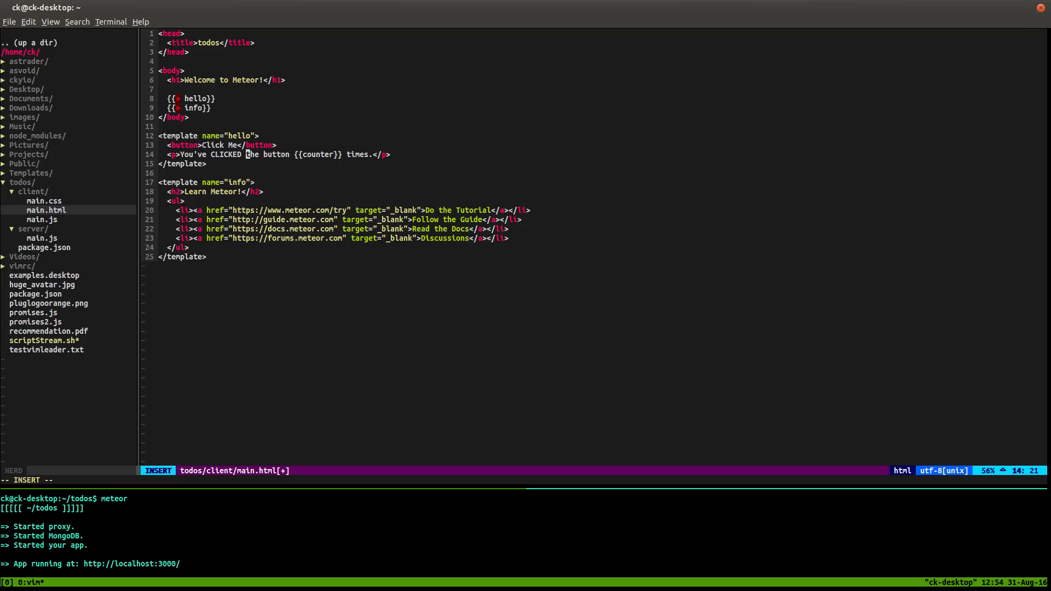
key(Escape)
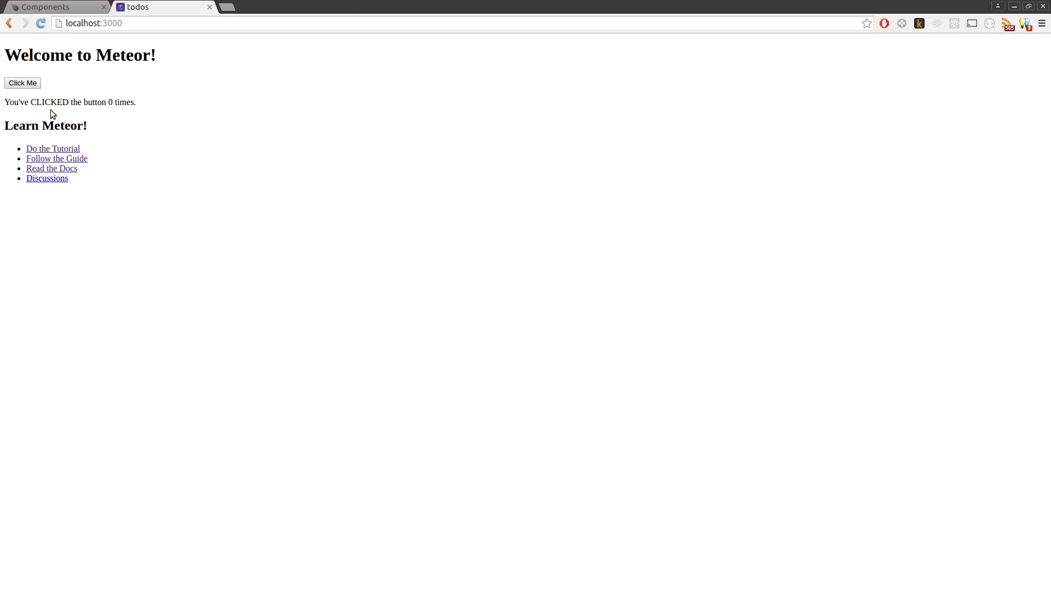
mouse_move(281, 213)
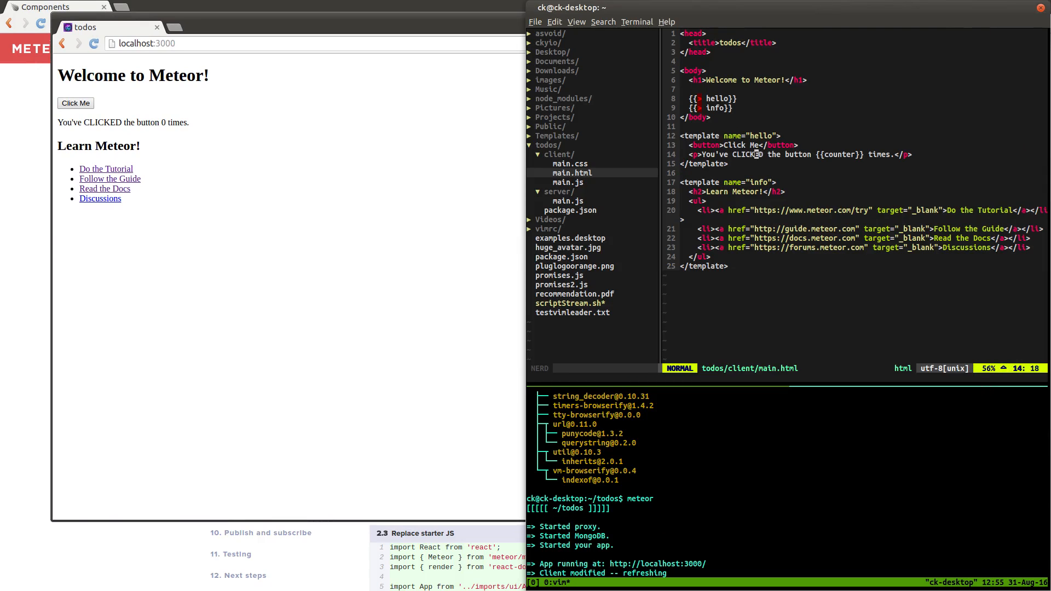
- Change line 14's wording in main.html to lowercase 'clicked' and leave insert mode
text(changed)
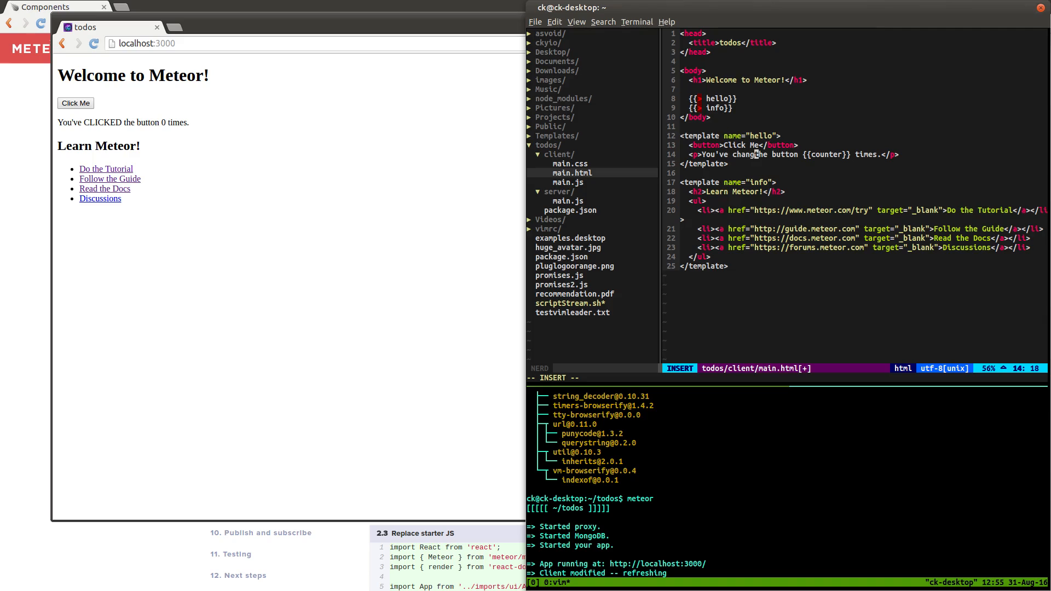
text(clicked)
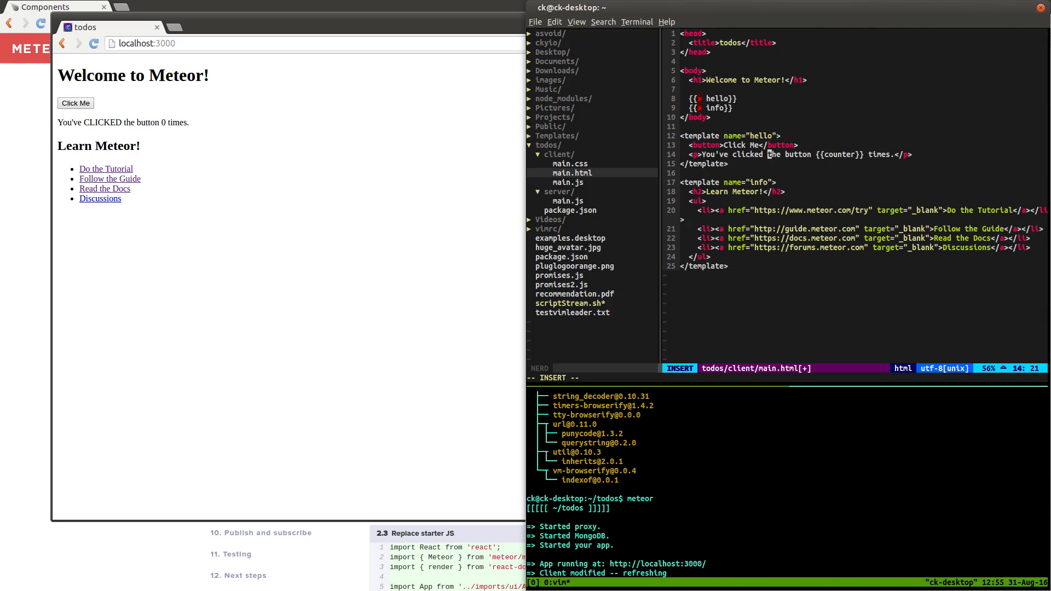
key(Escape)
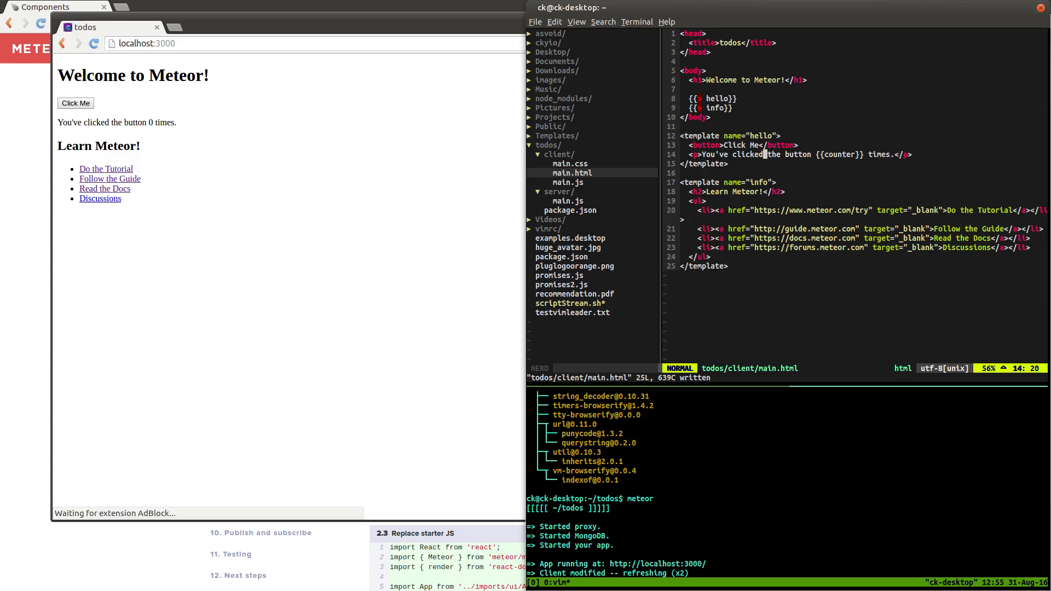
mouse_move(785, 281)
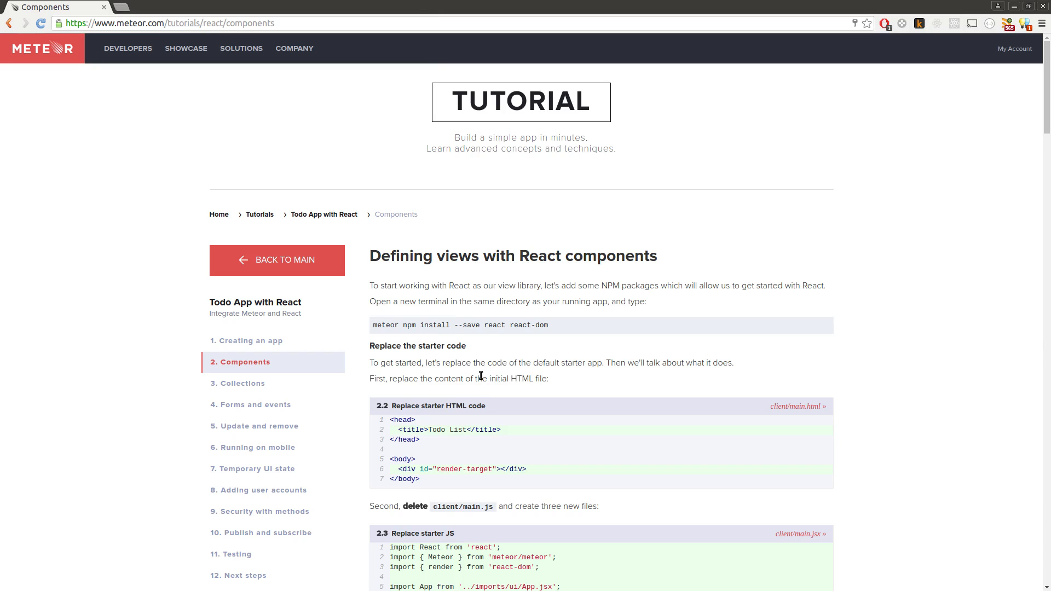
- Scroll the Meteor Components lesson down to the starter HTML, JS and App component code
scroll(down, 3)
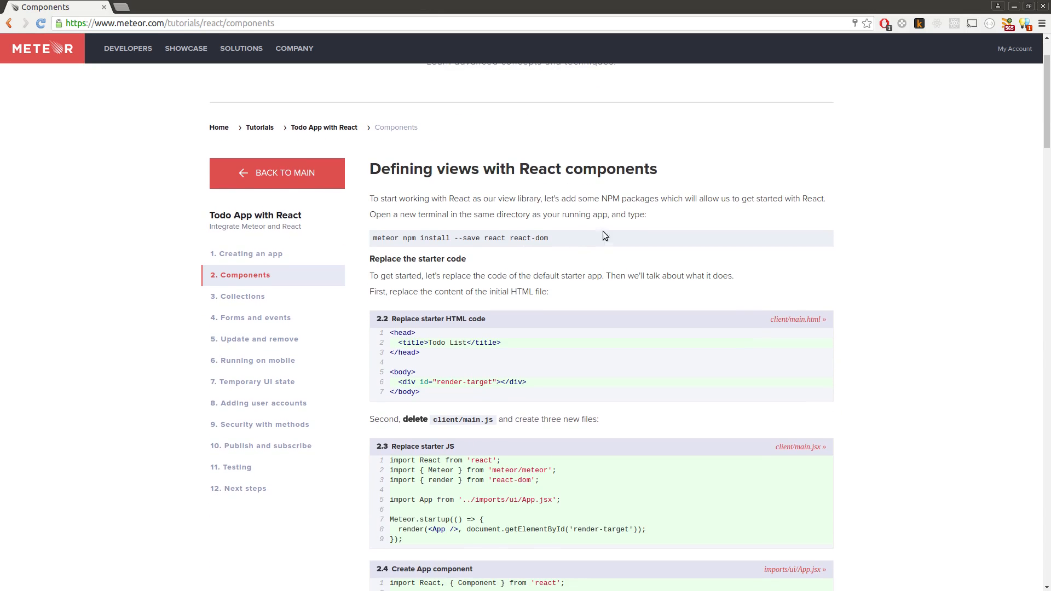
mouse_move(522, 185)
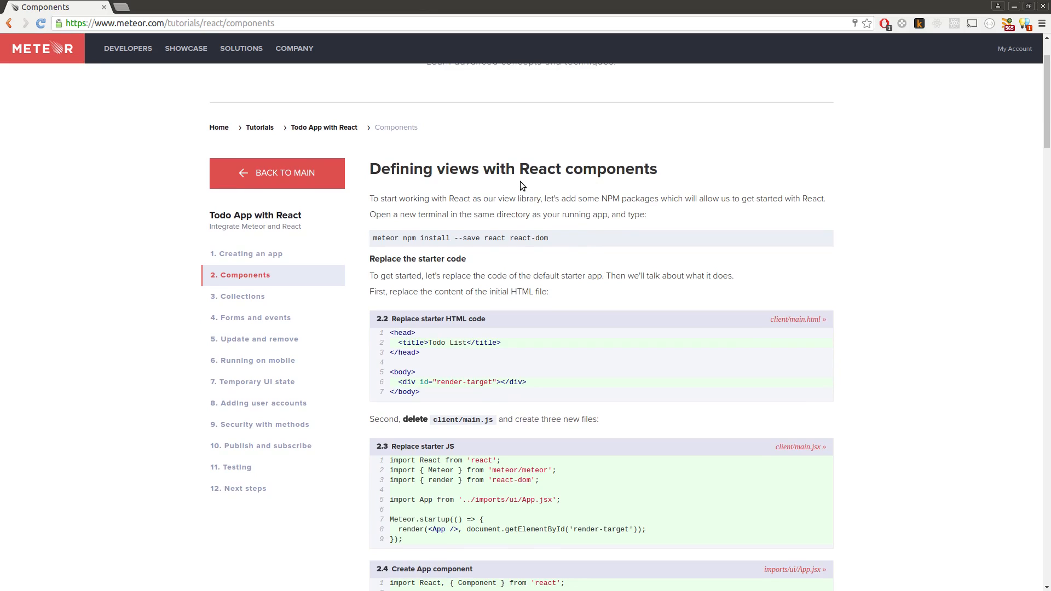
scroll(down, 3)
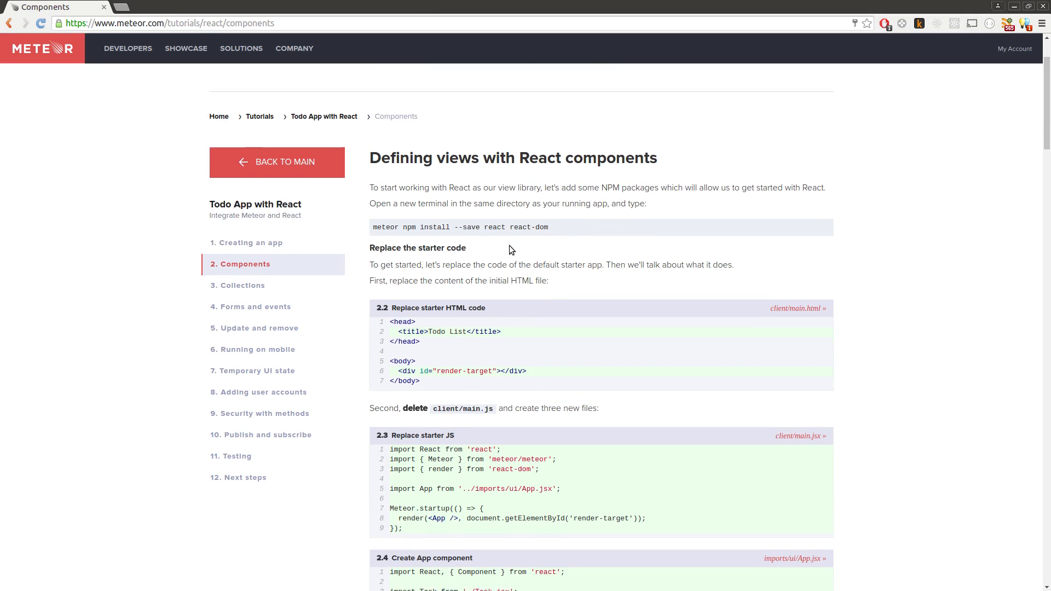
scroll(down, 3)
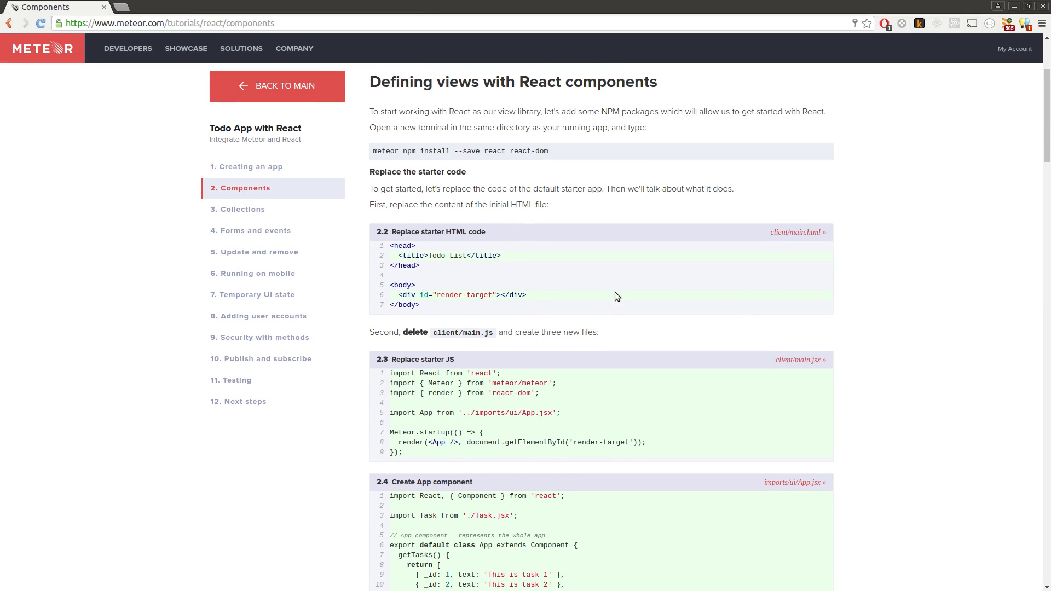
scroll(down, 3)
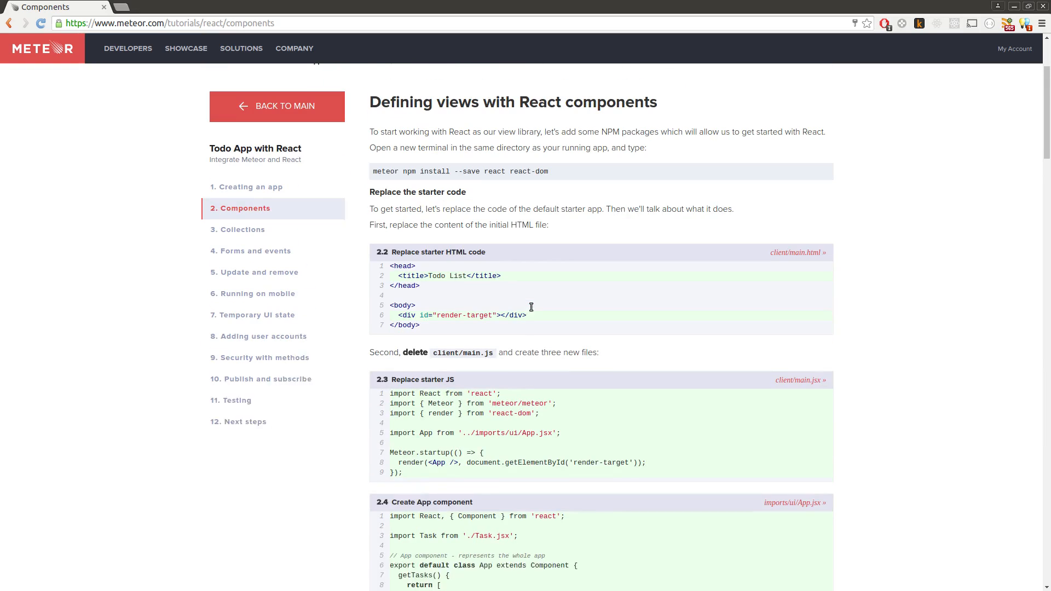